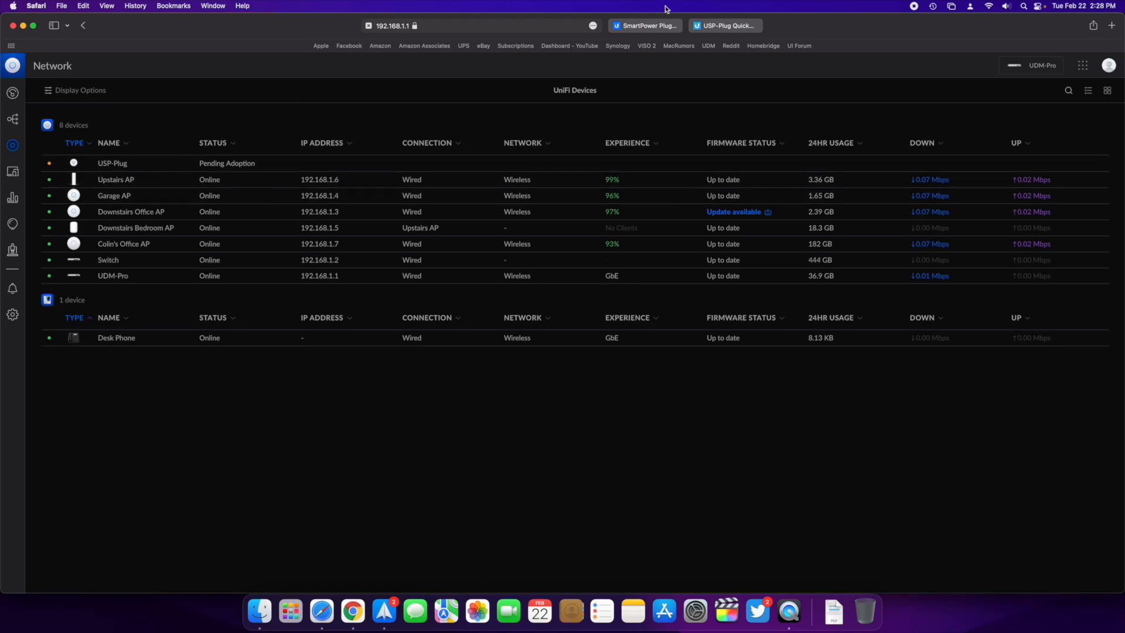
# Start adopting the pending USP-Plug from the device list, then go back to the store product page
pyautogui.click(644, 25)
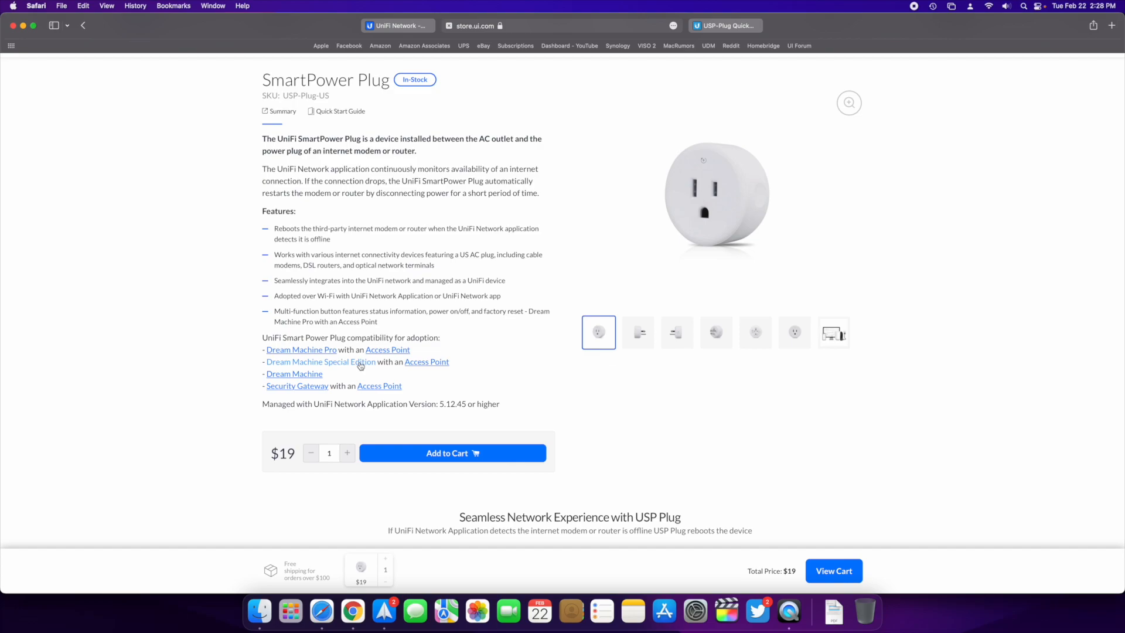
pyautogui.moveTo(314, 382)
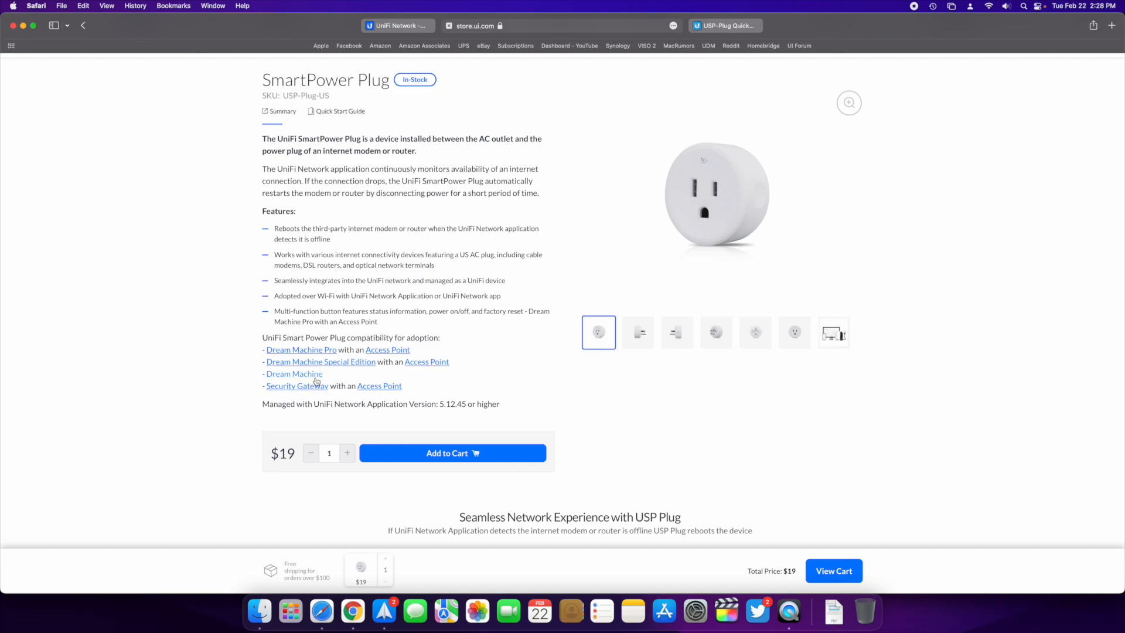
pyautogui.moveTo(379, 388)
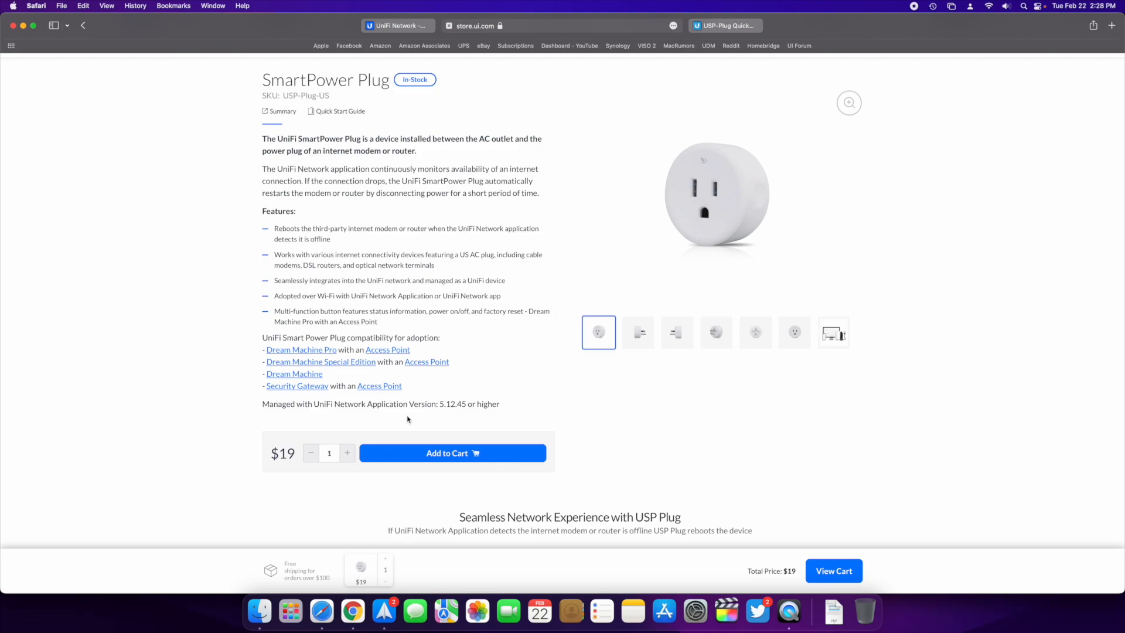
pyautogui.moveTo(460, 414)
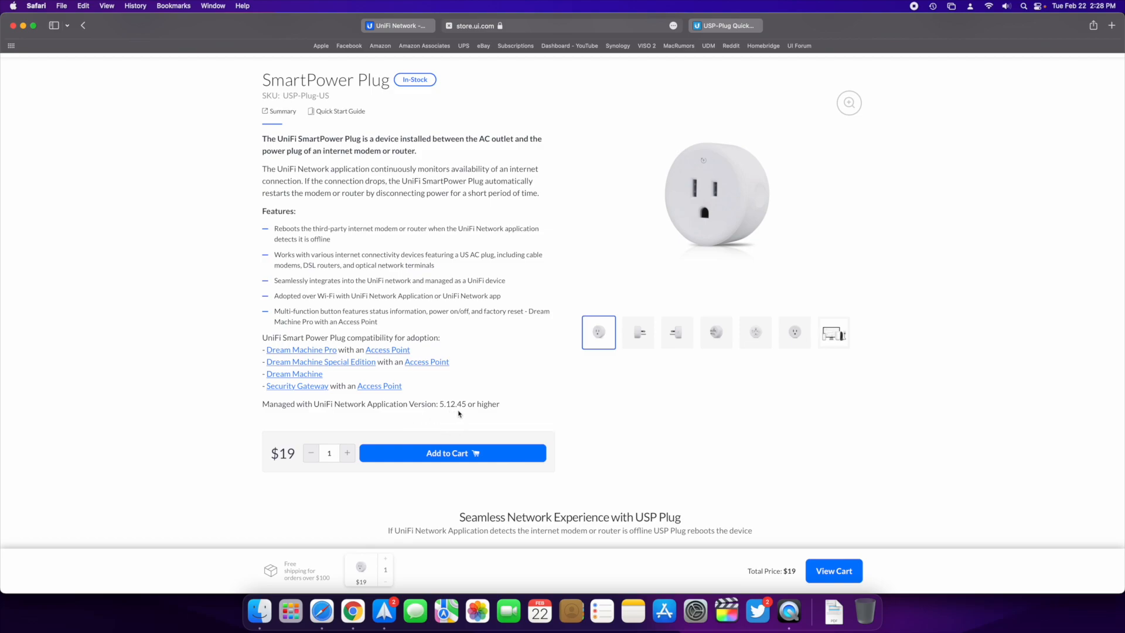
pyautogui.moveTo(423, 214)
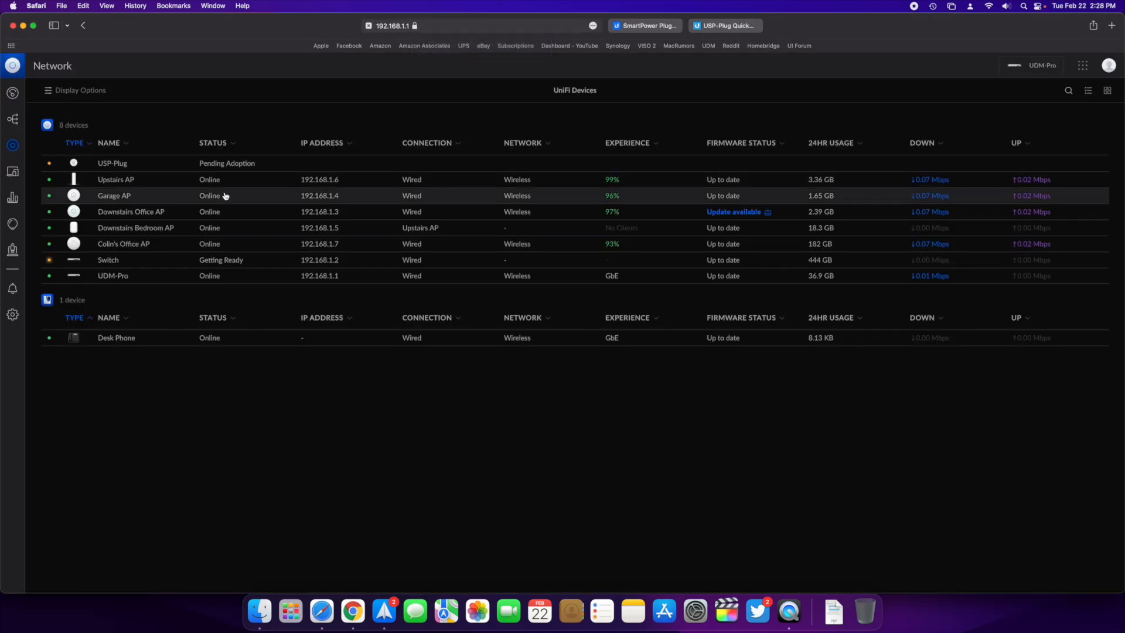
pyautogui.click(113, 163)
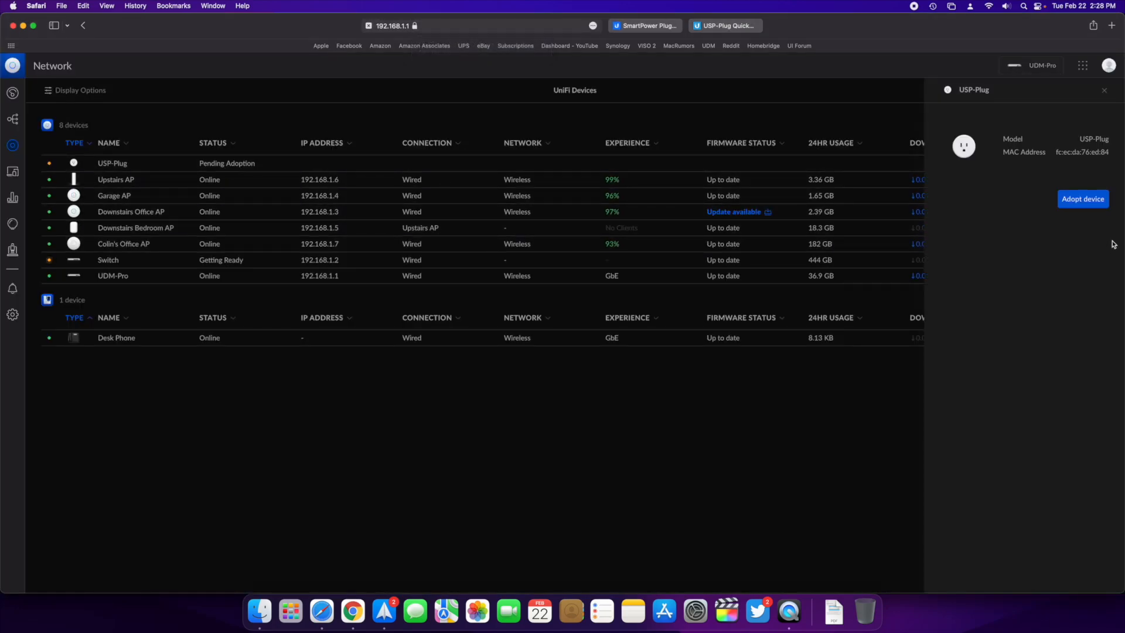
pyautogui.click(1081, 199)
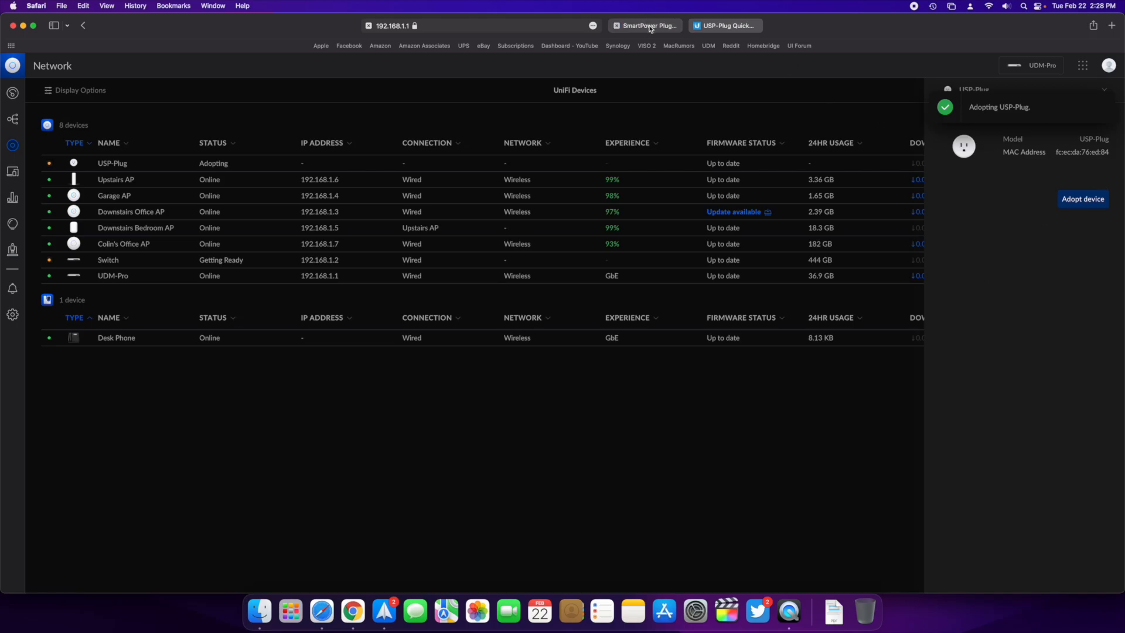
pyautogui.click(643, 25)
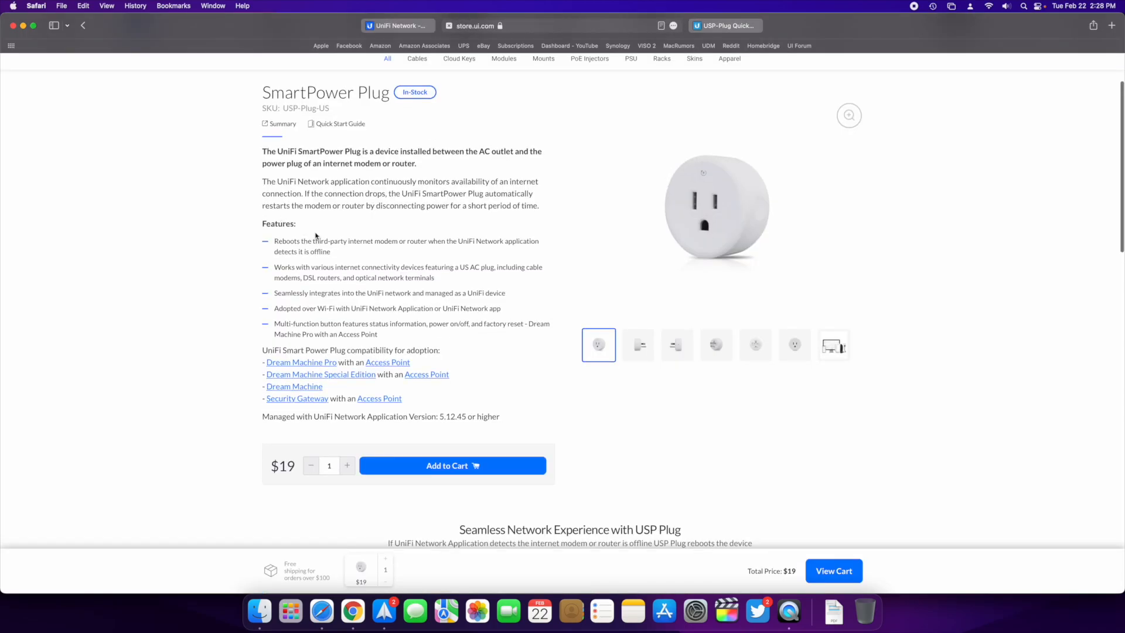
pyautogui.moveTo(151, 215)
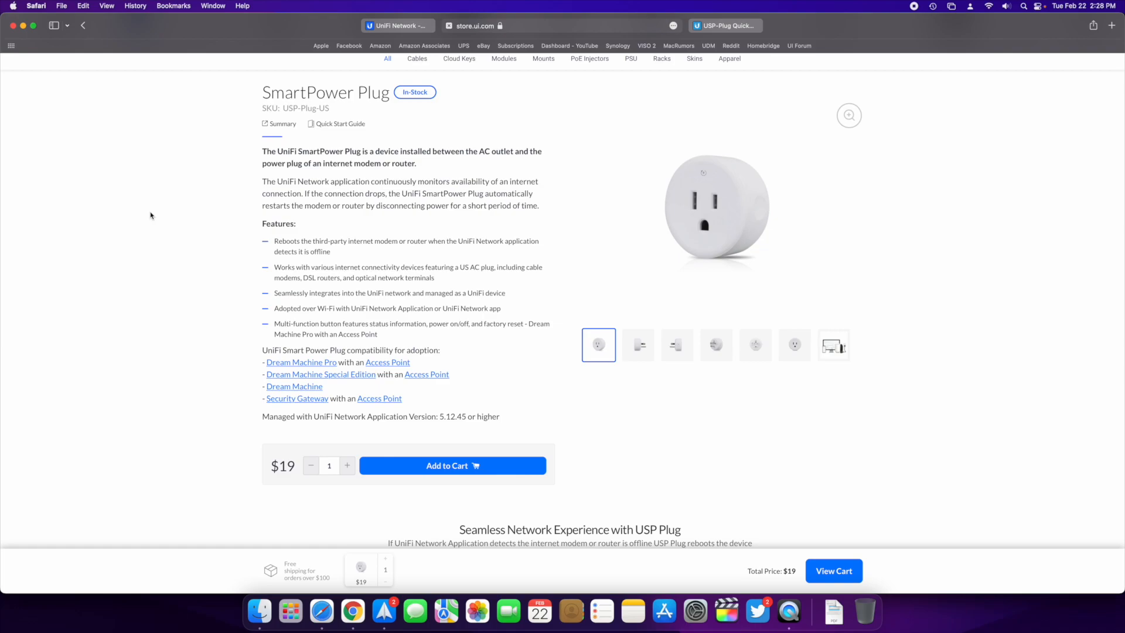
# Return to the UniFi Network device list where the USP-Plug is adopting
pyautogui.click(397, 25)
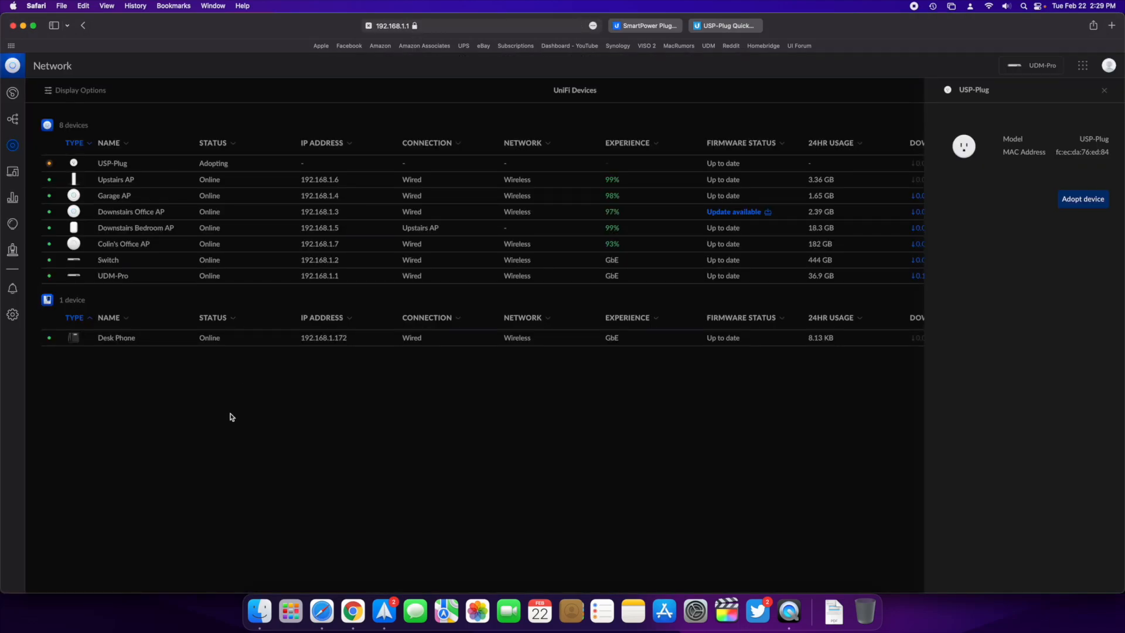
# Reopen the USP-Plug's details once online to see its IP address and pending update
pyautogui.click(1104, 90)
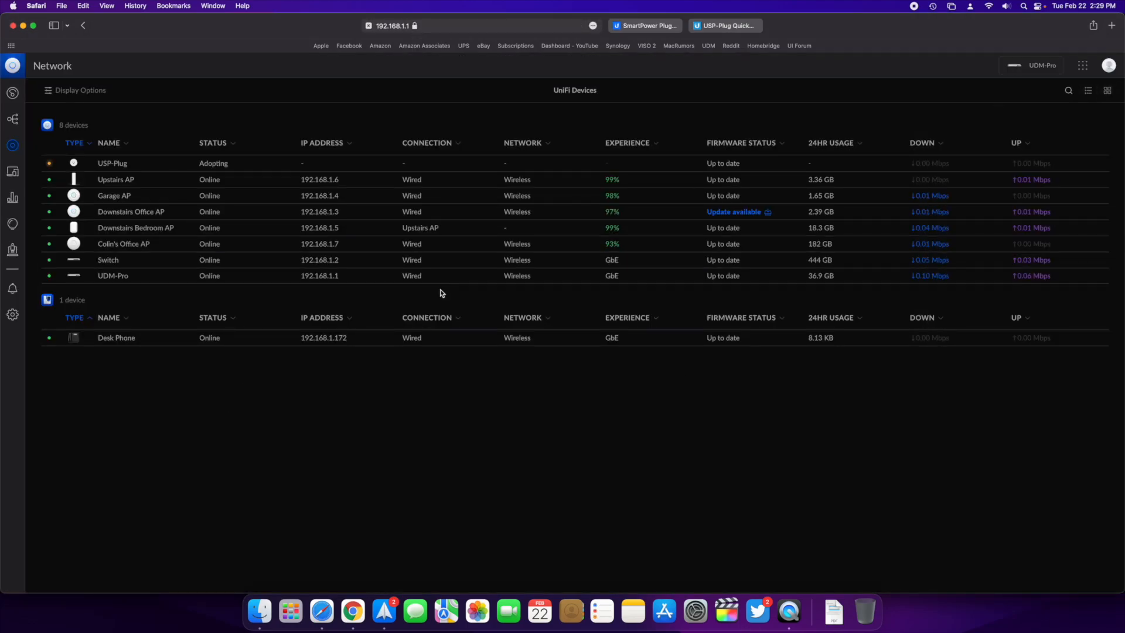
pyautogui.click(112, 163)
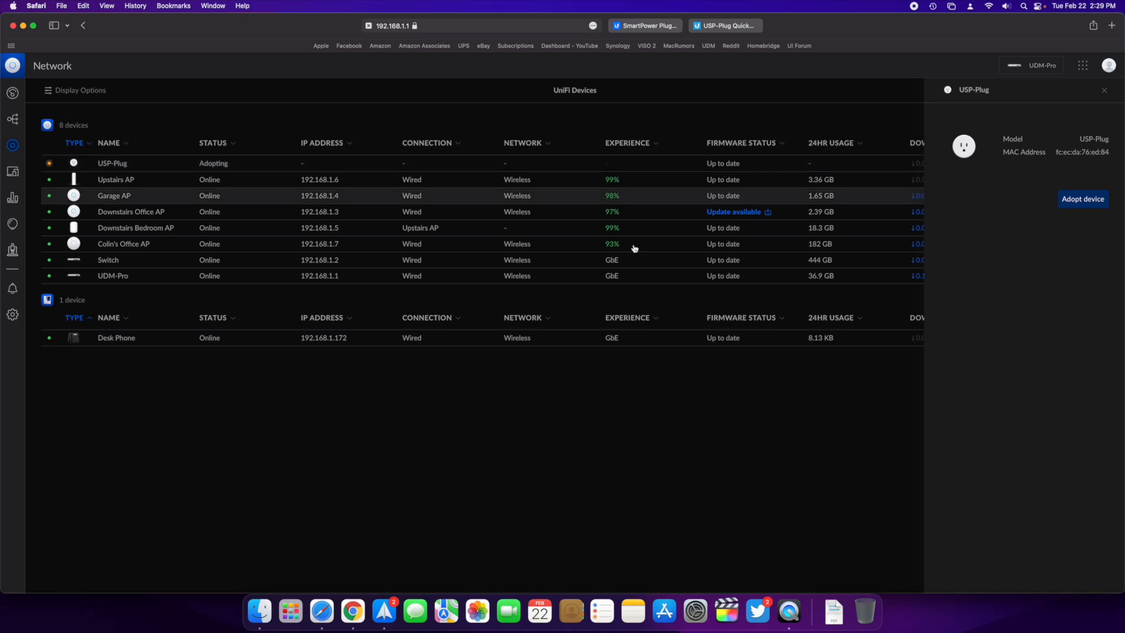
pyautogui.click(1103, 91)
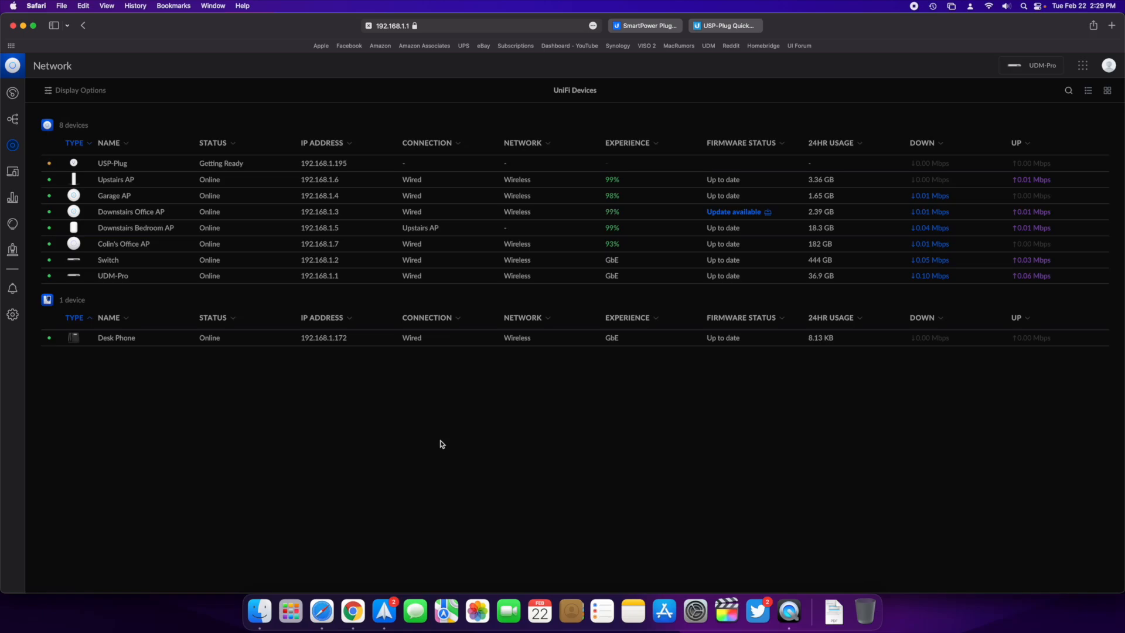
pyautogui.click(113, 163)
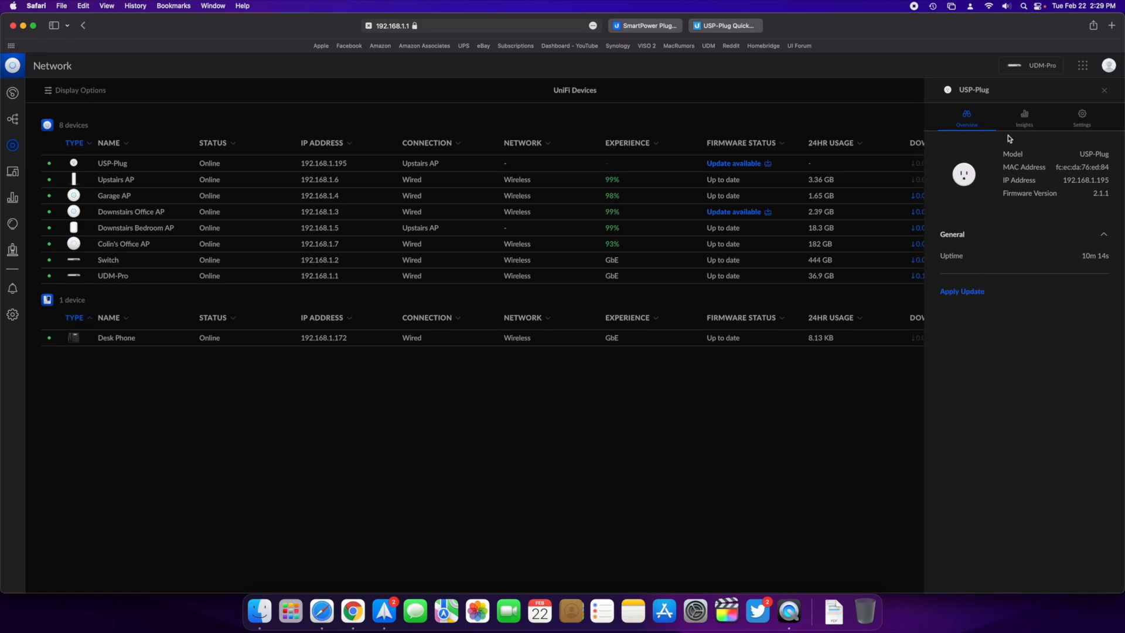
# Rename the plug to Modem-USP-Plug in its settings and apply the change
pyautogui.click(1082, 115)
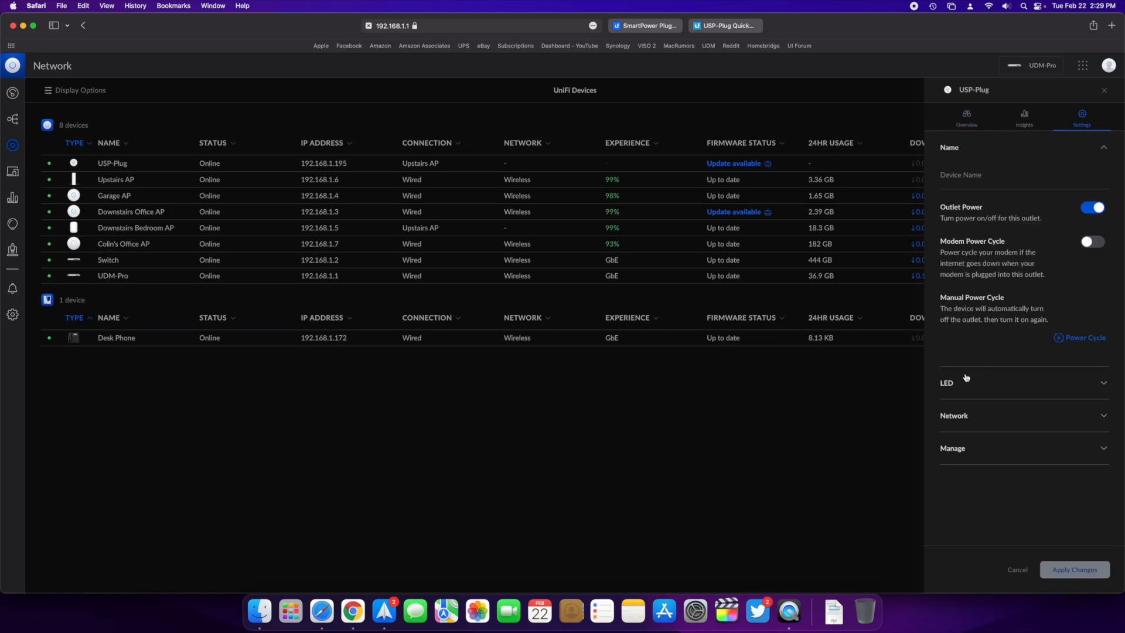
pyautogui.moveTo(849, 248)
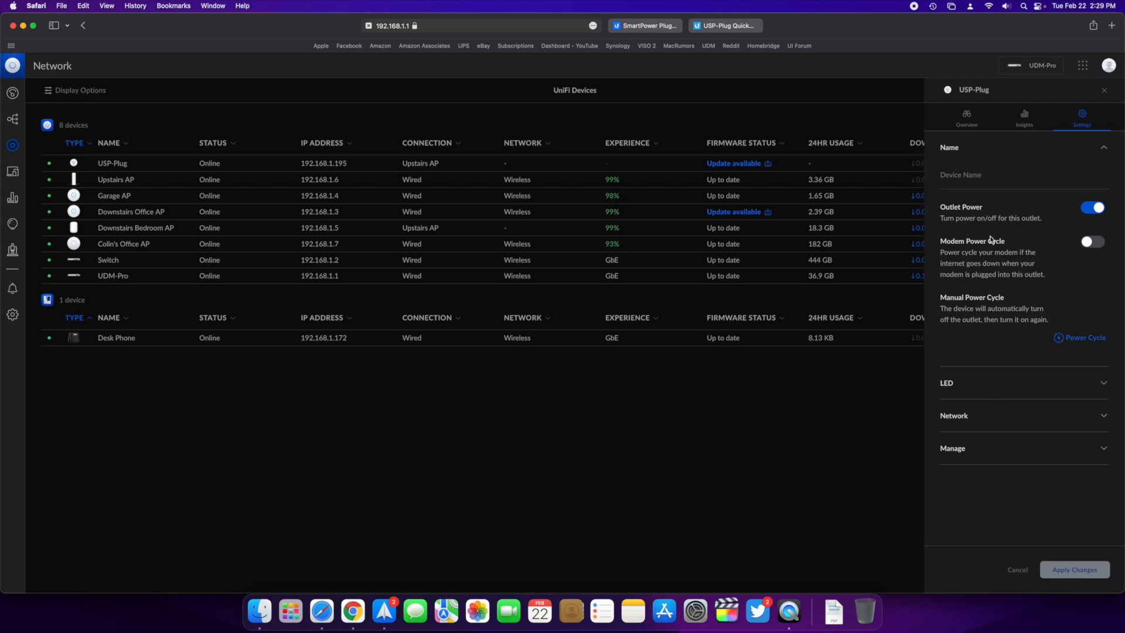
pyautogui.moveTo(1017, 235)
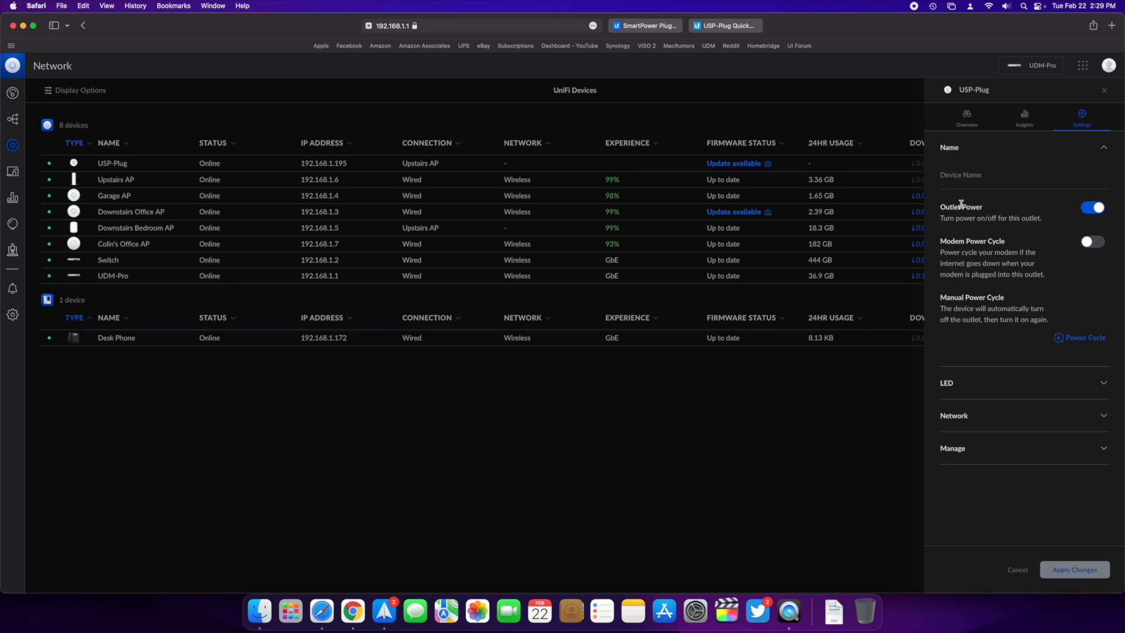
pyautogui.write('Modem-USP')
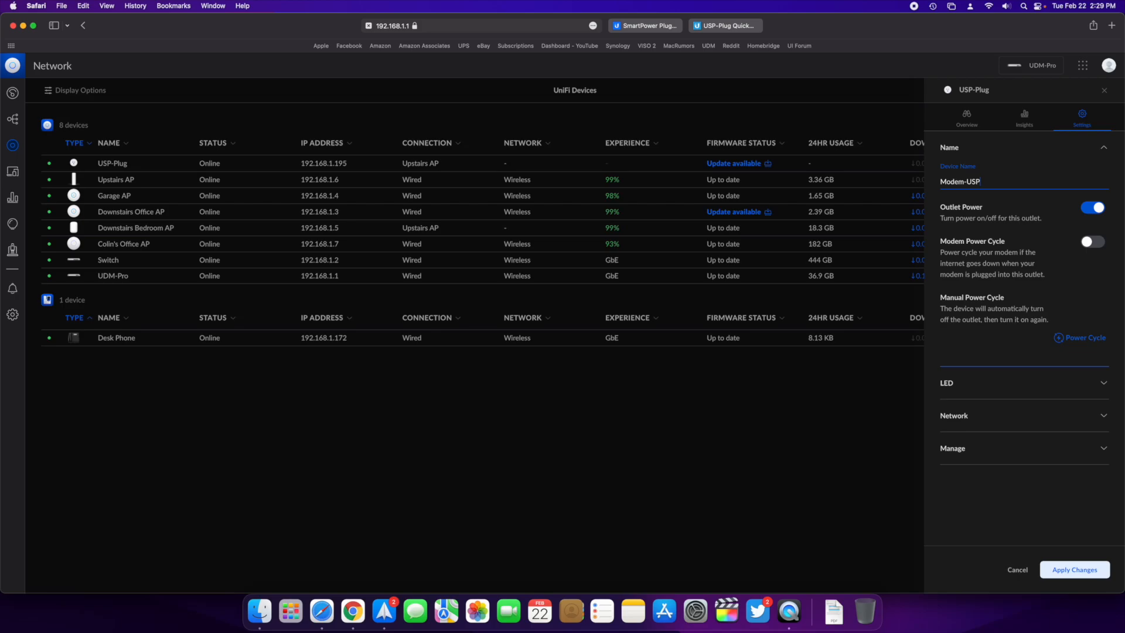
pyautogui.write('-Plug')
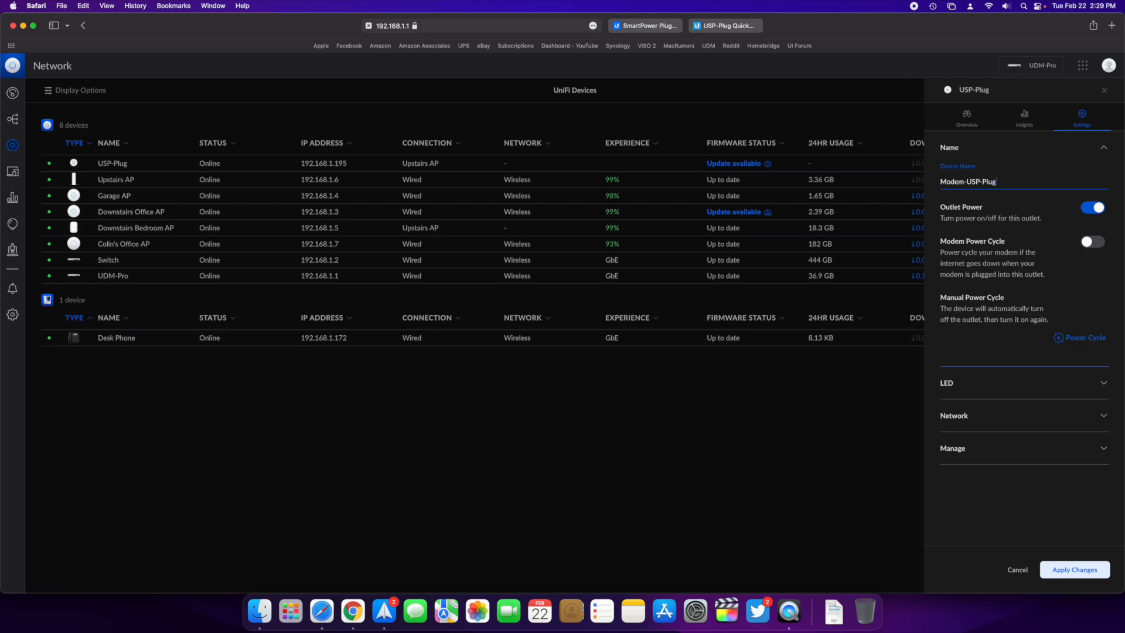
pyautogui.click(1075, 569)
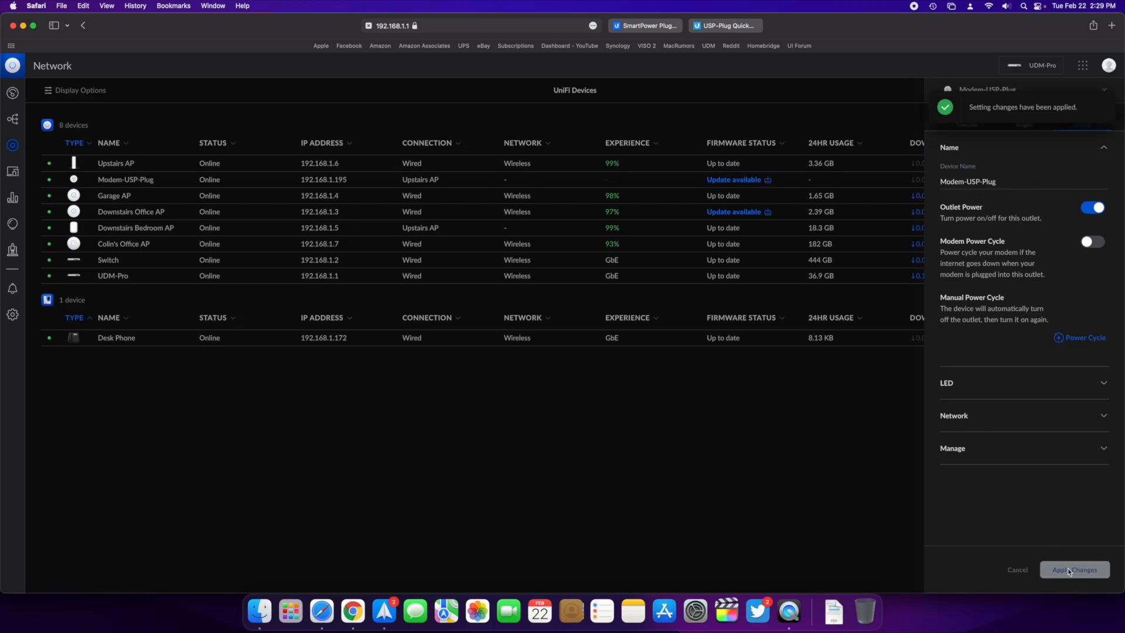
pyautogui.click(116, 179)
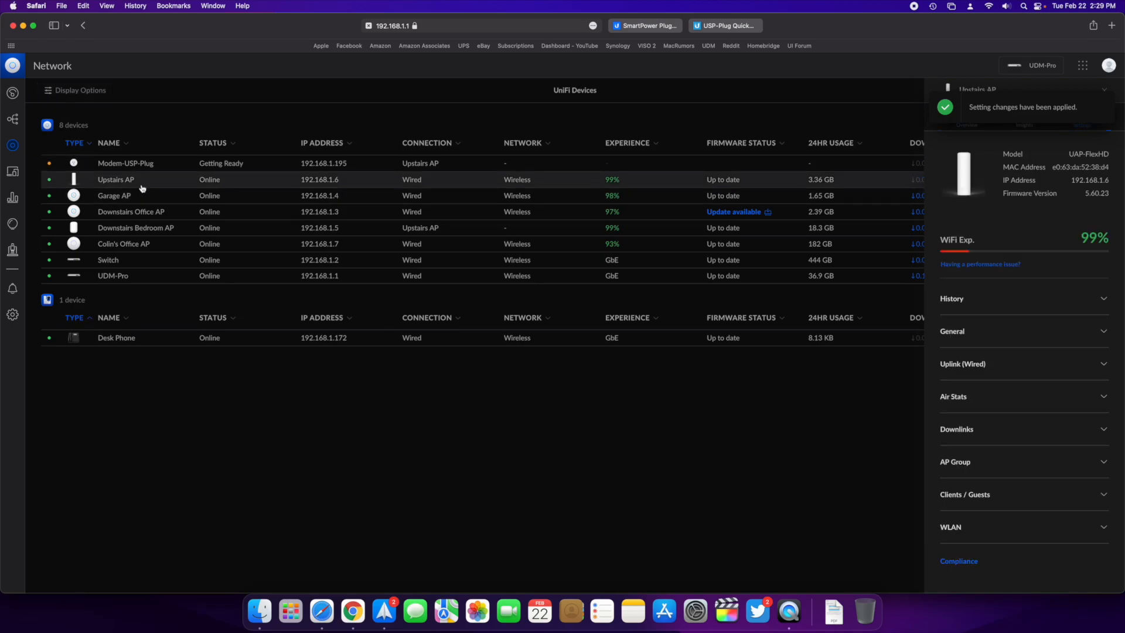
# Review Modem-USP-Plug's outlet power and modem power cycle settings, then its insights
pyautogui.click(125, 179)
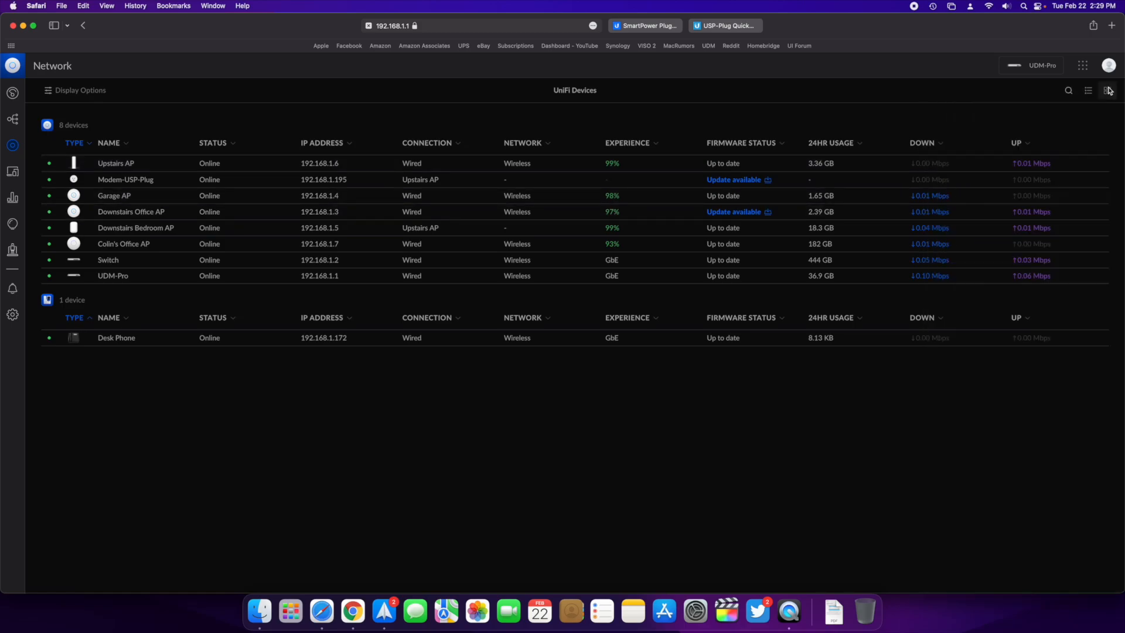
pyautogui.click(125, 179)
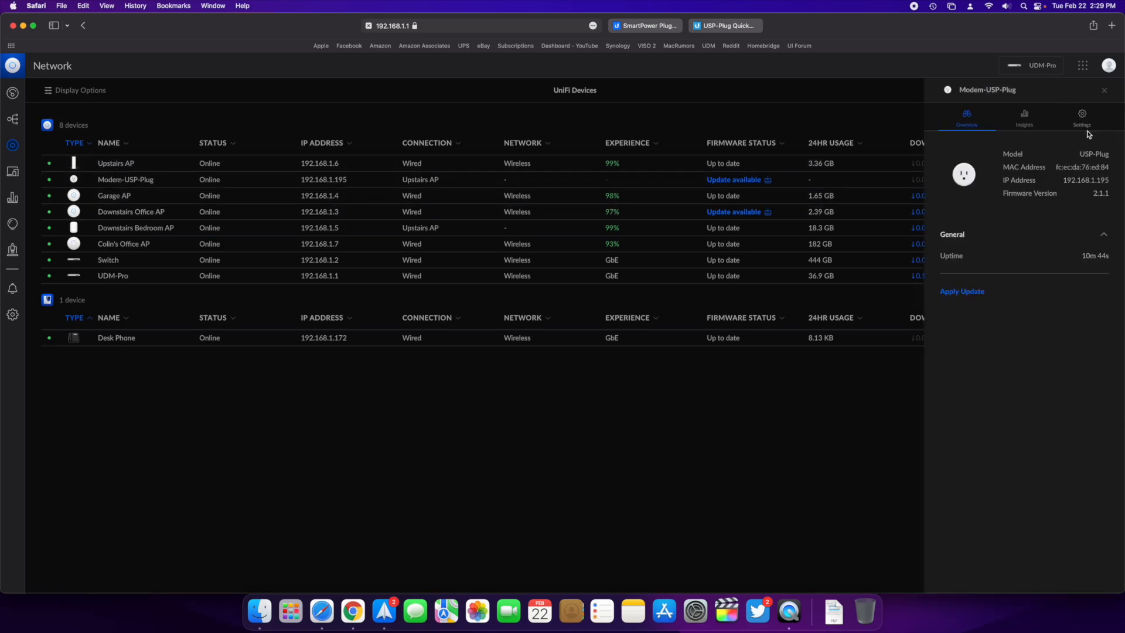
pyautogui.click(1082, 116)
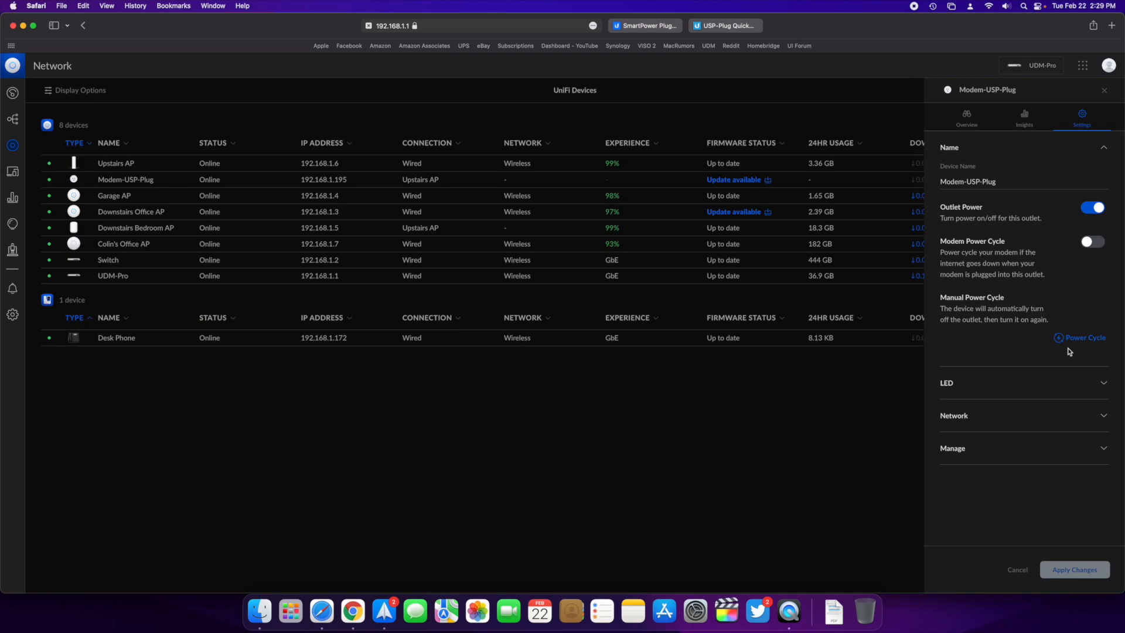
pyautogui.moveTo(994, 306)
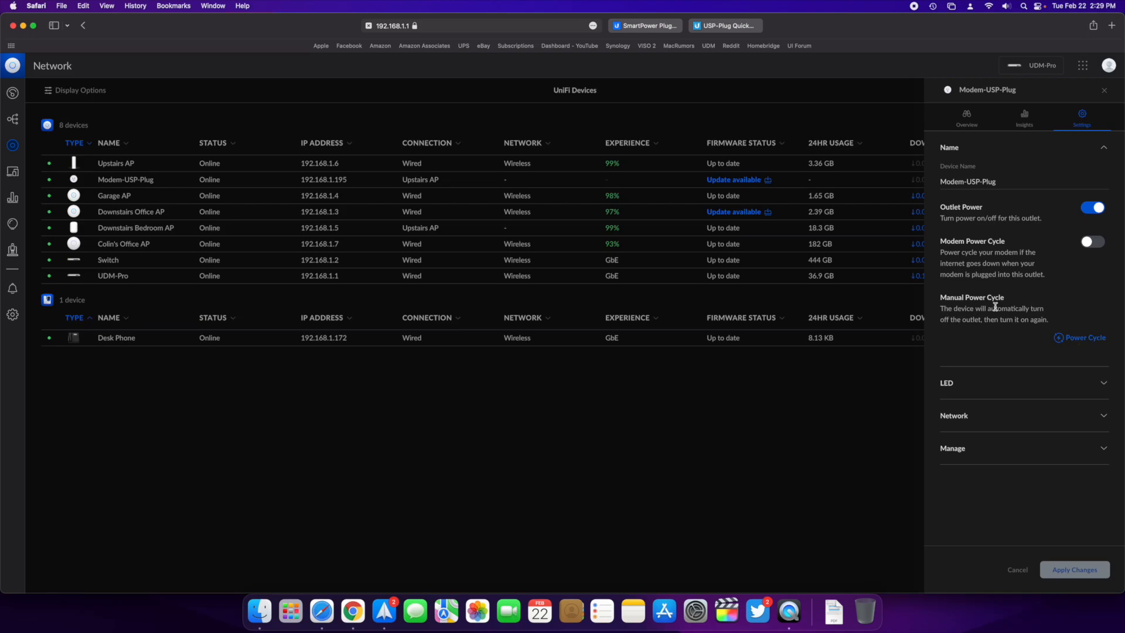
pyautogui.moveTo(982, 283)
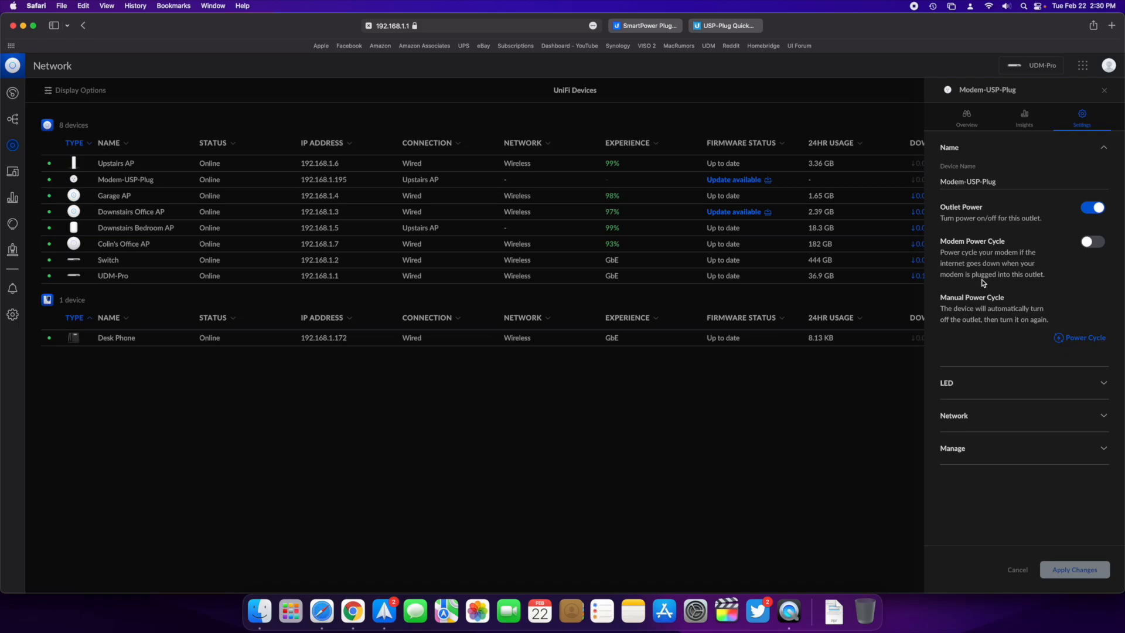
pyautogui.moveTo(1062, 247)
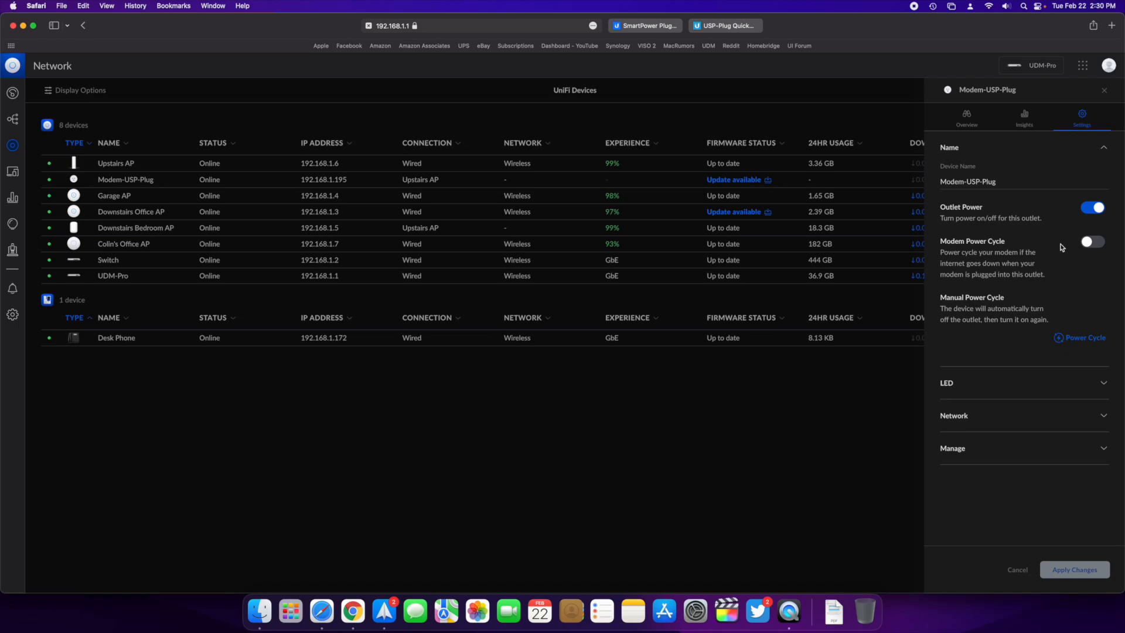
pyautogui.moveTo(1059, 247)
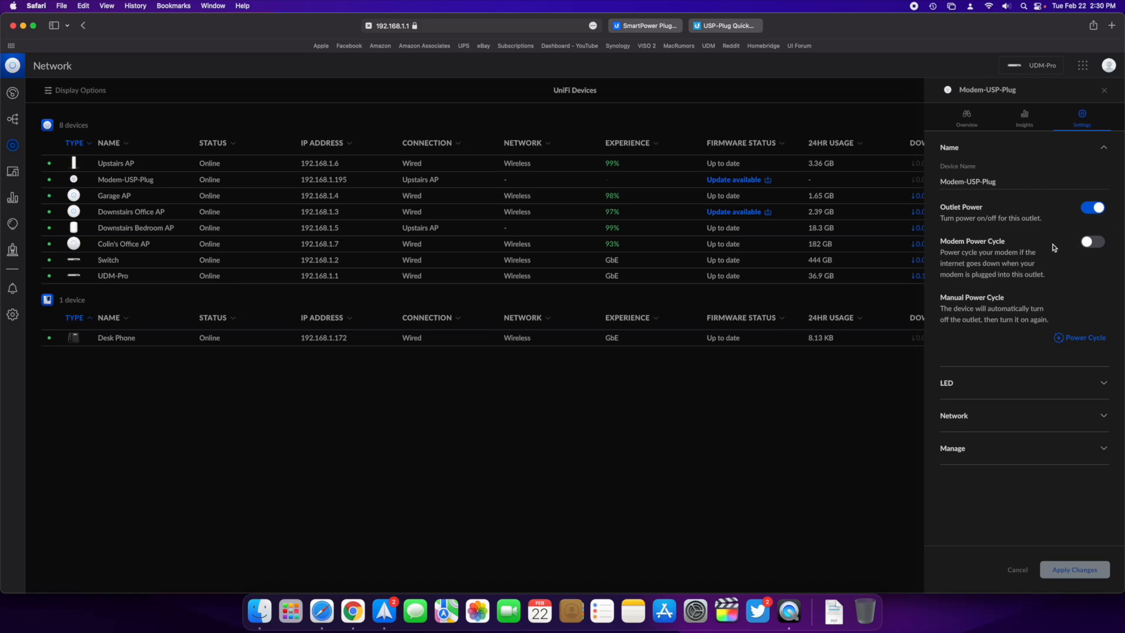
pyautogui.click(1024, 116)
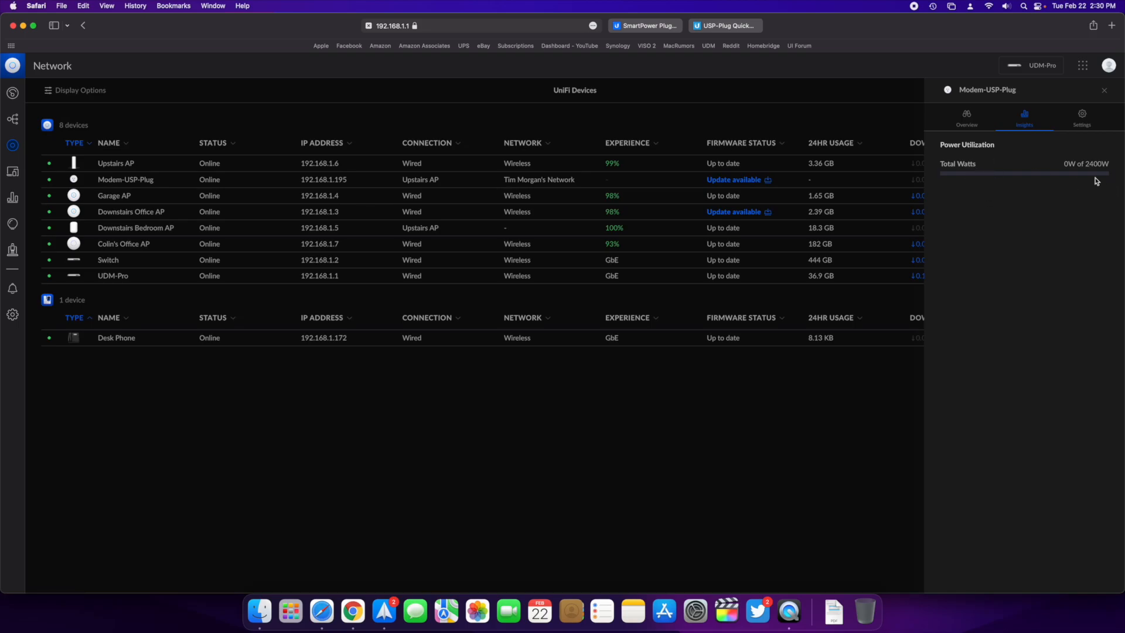
pyautogui.moveTo(1091, 176)
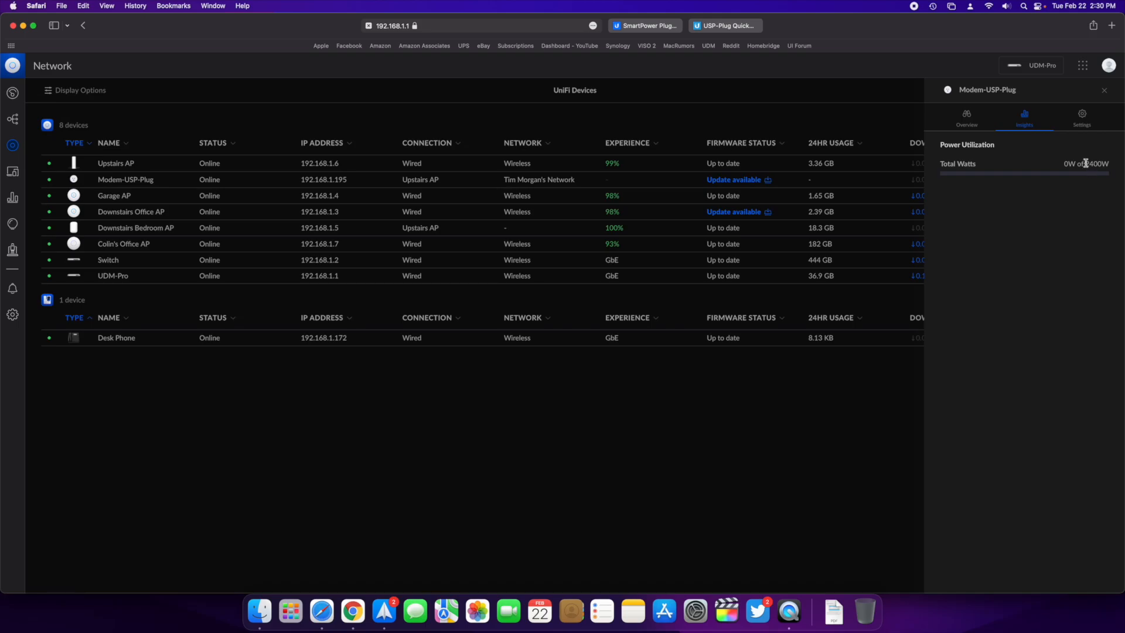
# Return from the 0W of 2400W power insights to Modem-USP-Plug's settings
pyautogui.click(1081, 116)
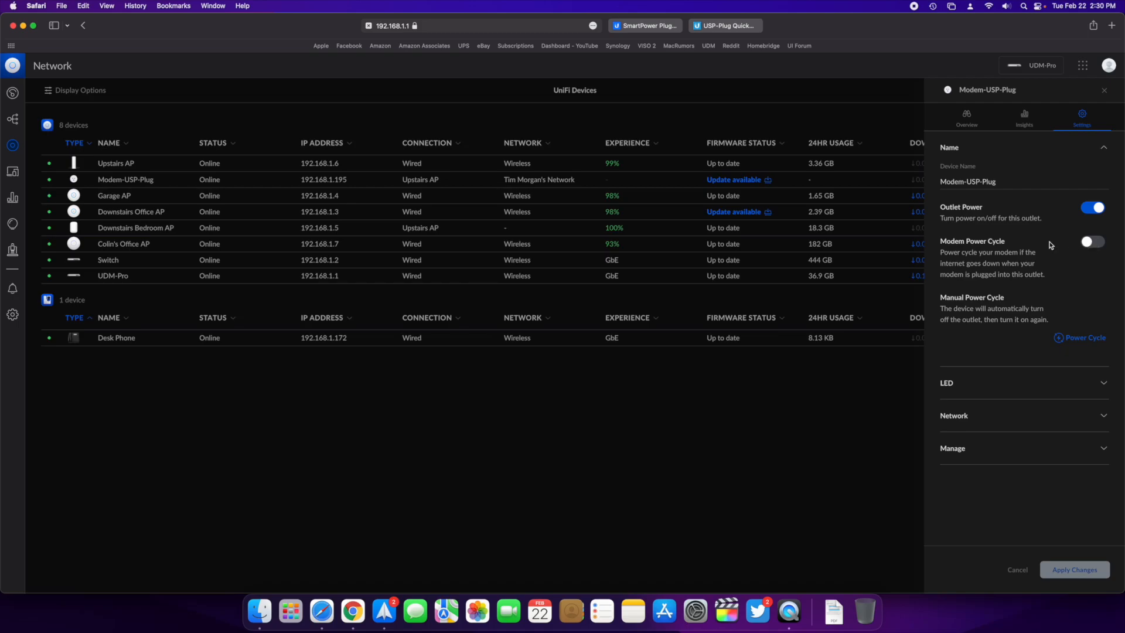
pyautogui.moveTo(1010, 277)
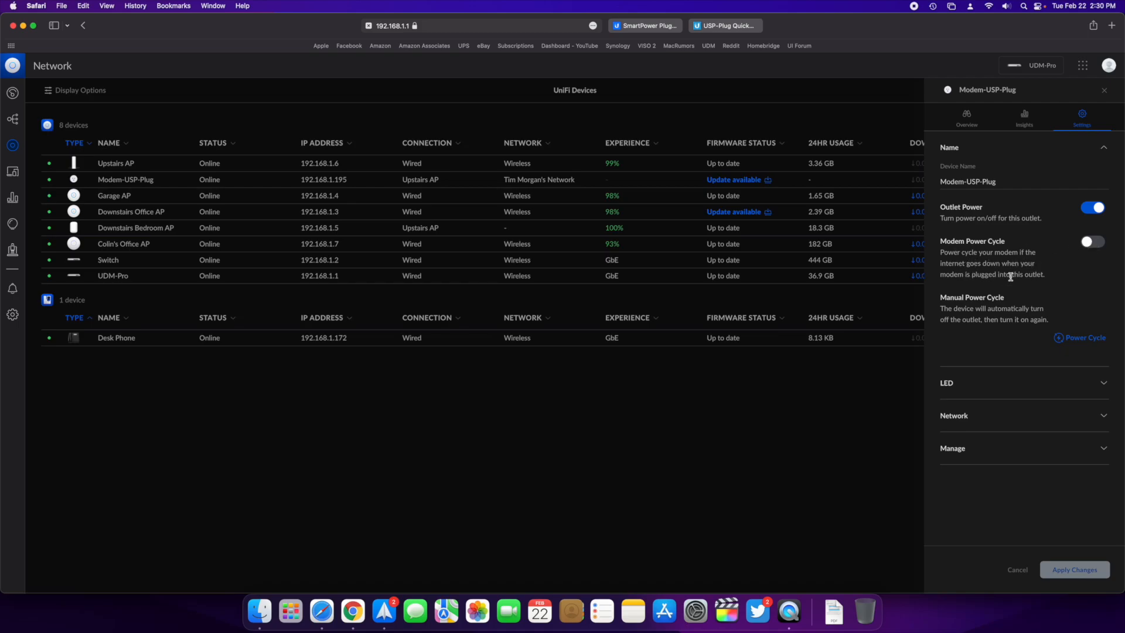
pyautogui.moveTo(1103, 250)
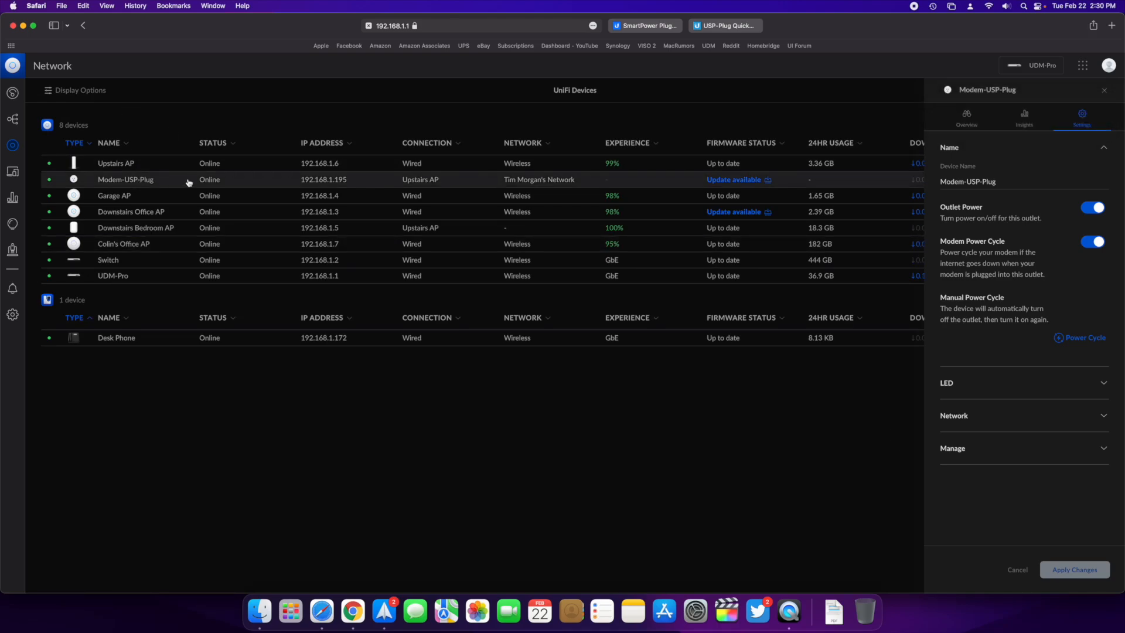
# Show Modem-USP-Plug's overview with firmware 2.1.1 and an update ready
pyautogui.click(967, 116)
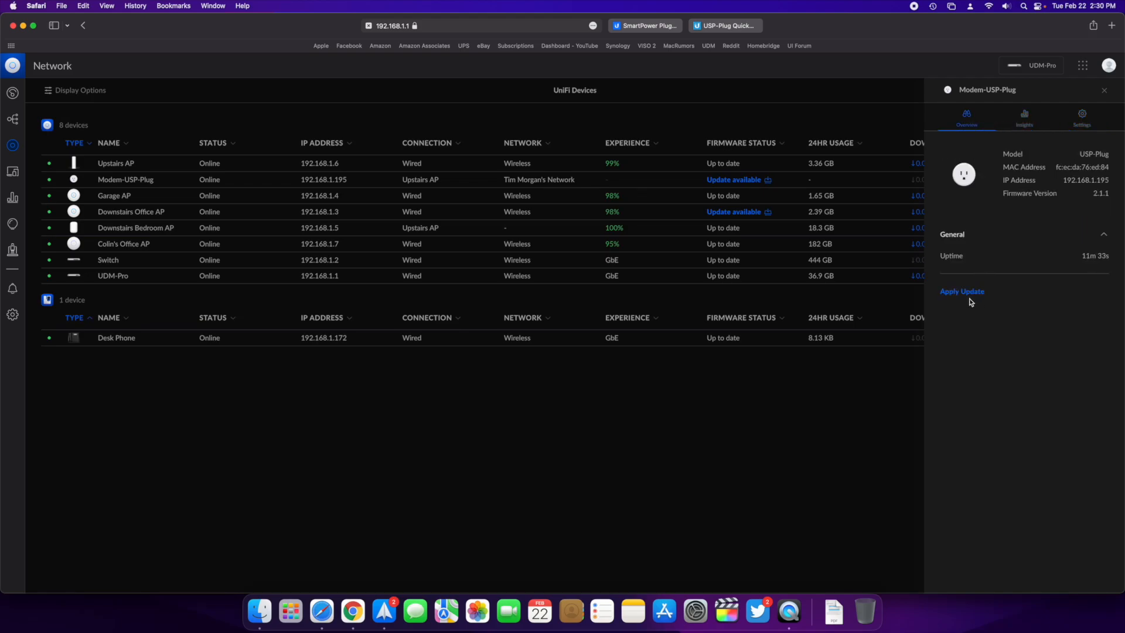
# Confirm the Modem-USP-Plug firmware update from 2.1.1.472 to 2.2.1.511
pyautogui.click(960, 292)
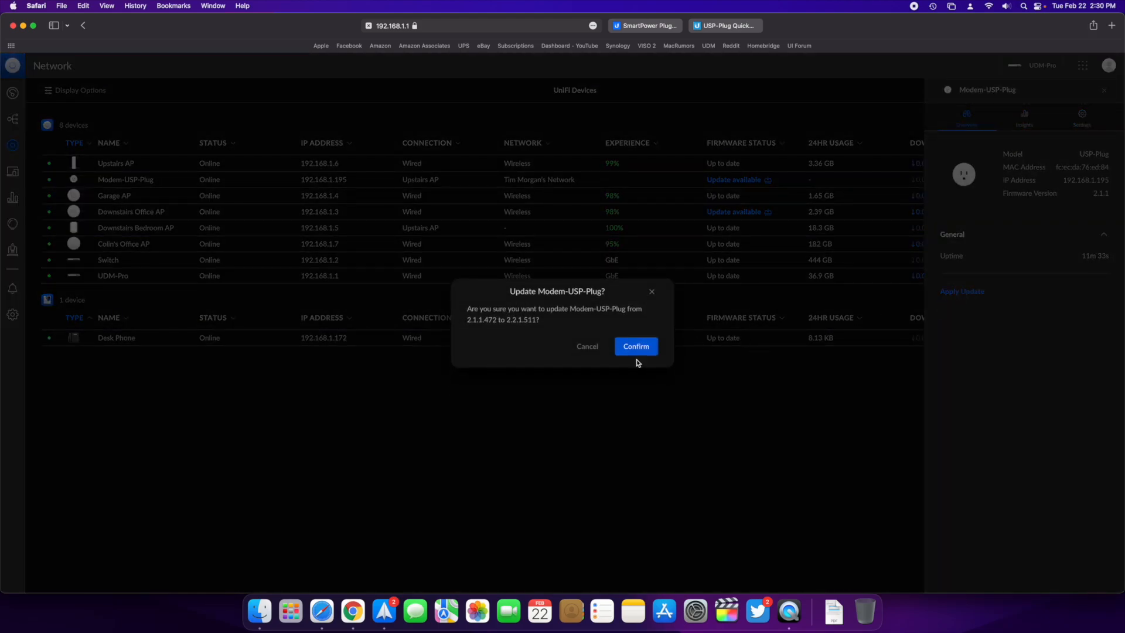
pyautogui.click(635, 345)
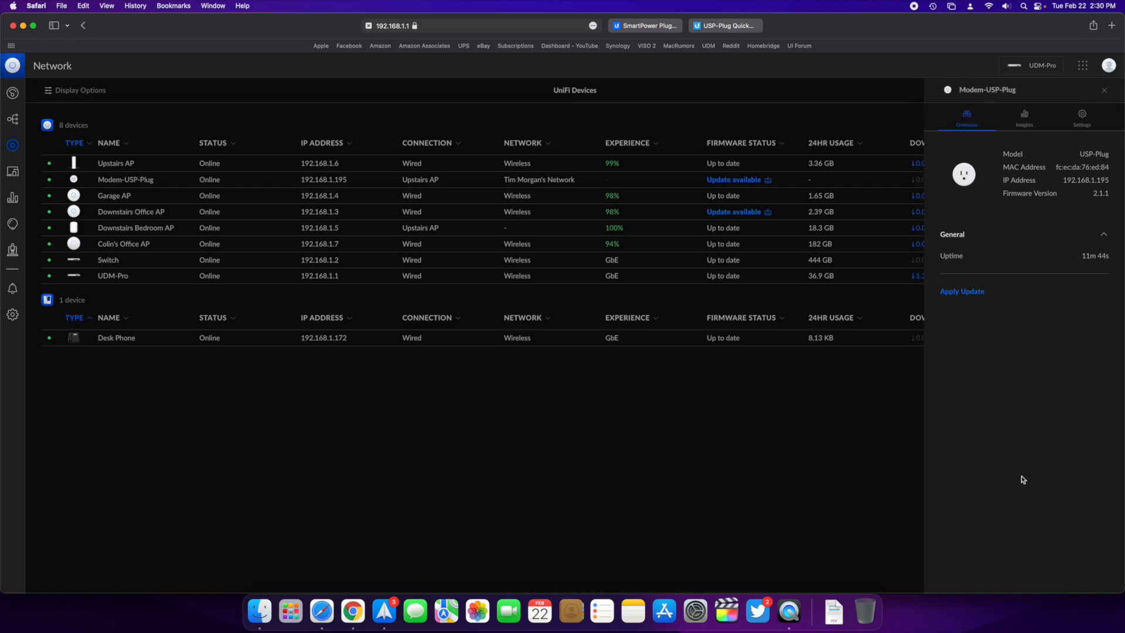
pyautogui.click(961, 292)
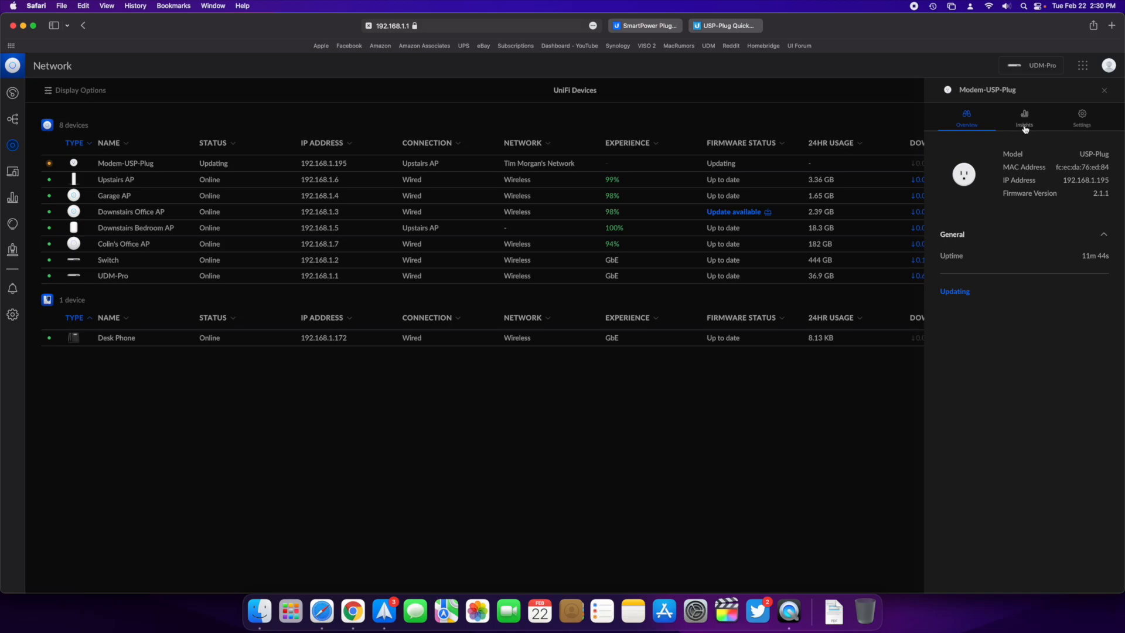
# Show Modem-USP-Plug's Manage network configuration, currently set to DHCP
pyautogui.click(1082, 115)
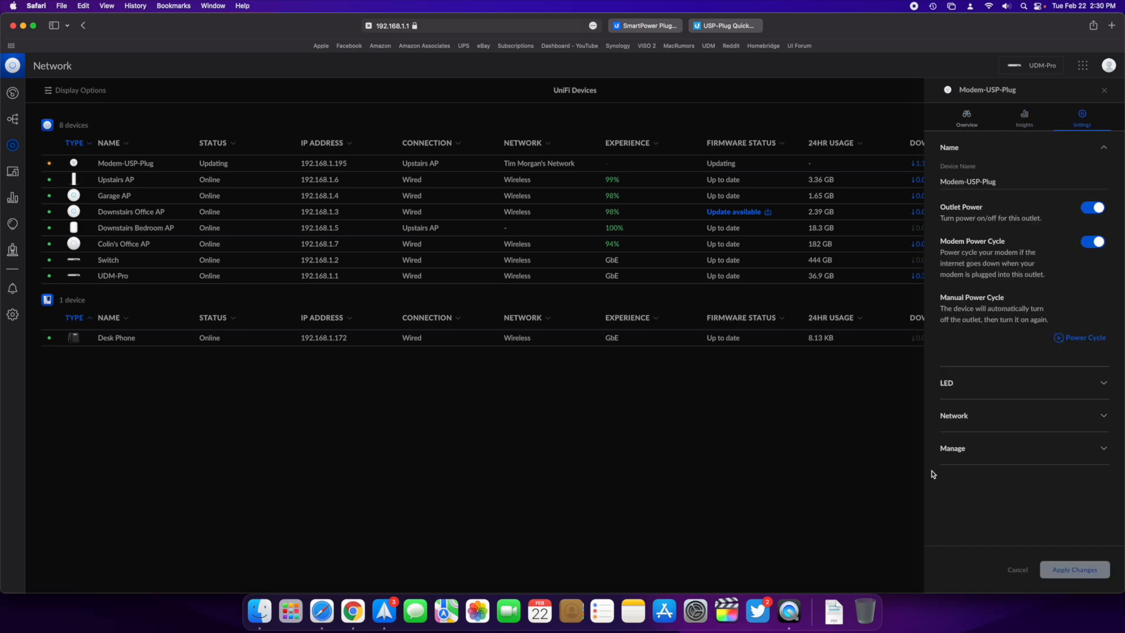
pyautogui.click(951, 448)
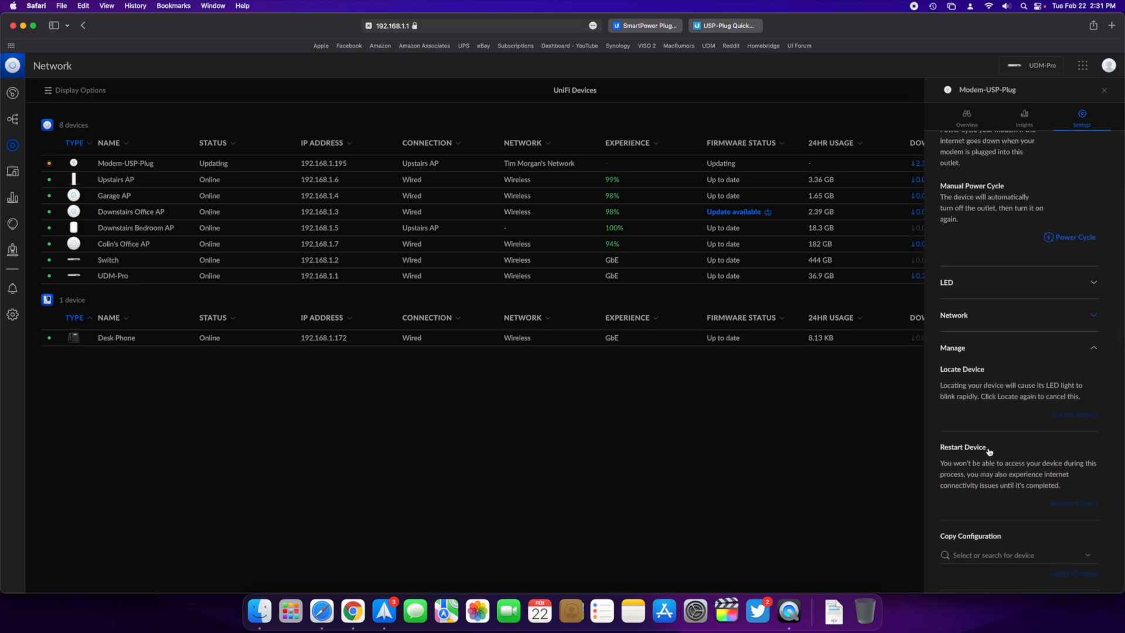
pyautogui.scroll(-3)
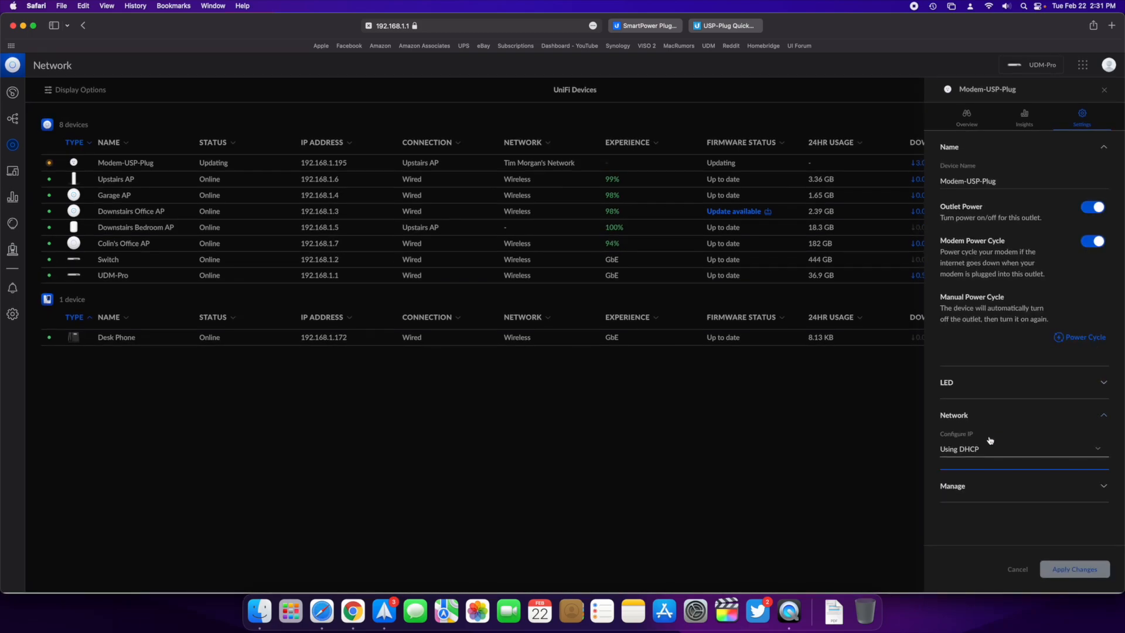
# Apply static IP 192.168.1.8, mask 255.255.255.0, gateway 192.168.1.1, DNS 1.1.1.1 and 8.8.8.8
pyautogui.click(1021, 449)
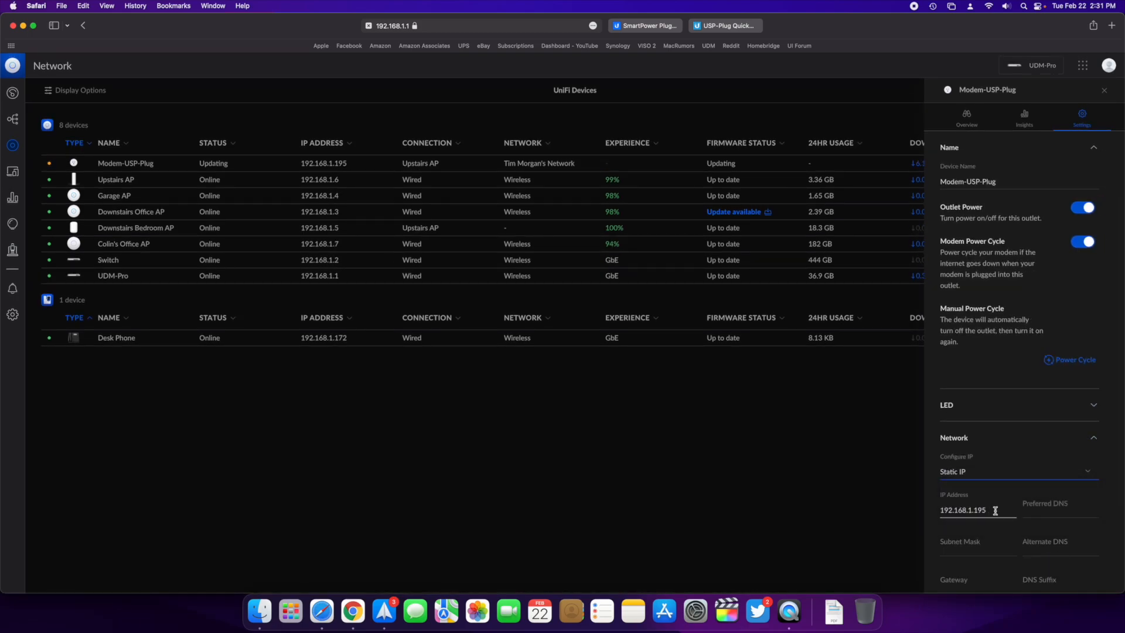
pyautogui.press('backspace')
pyautogui.write('8')
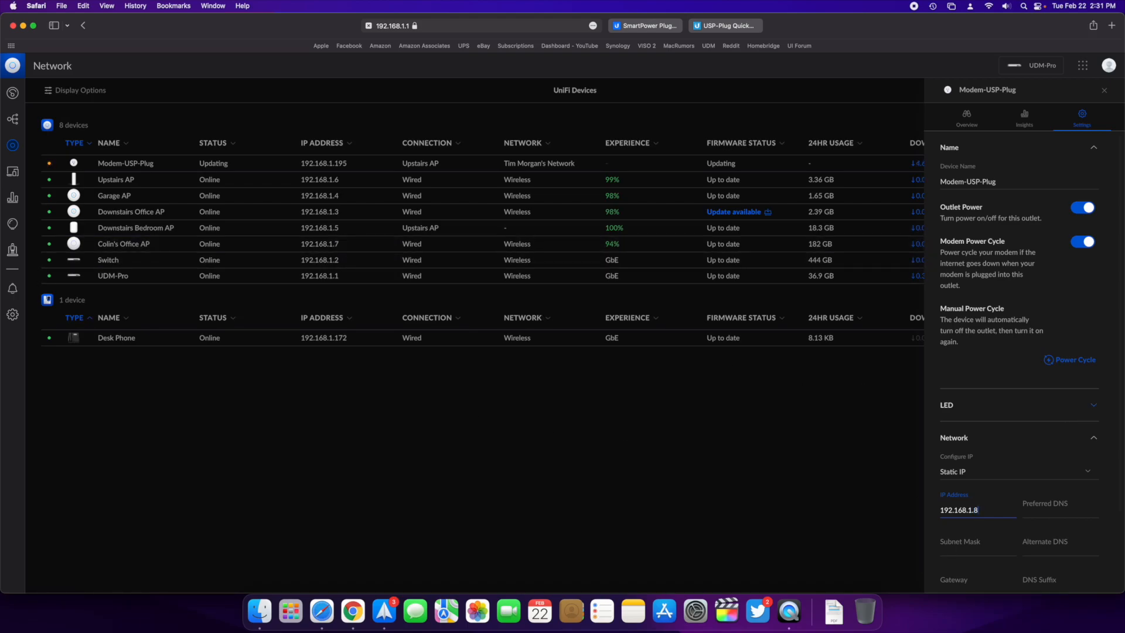
pyautogui.click(1048, 451)
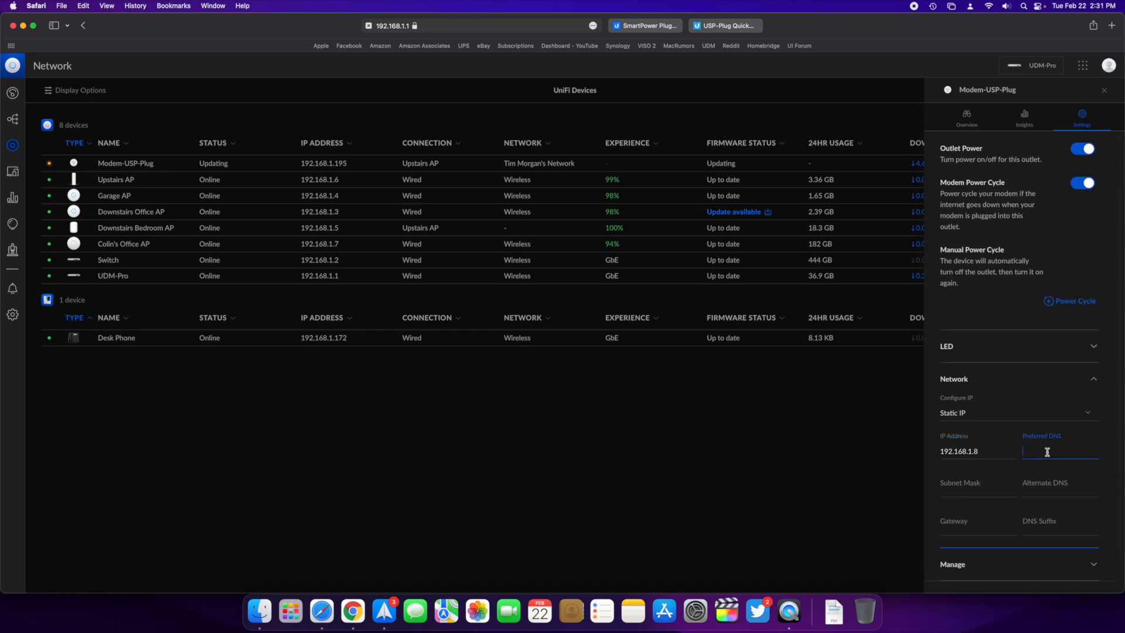
pyautogui.write('1.1.1.1')
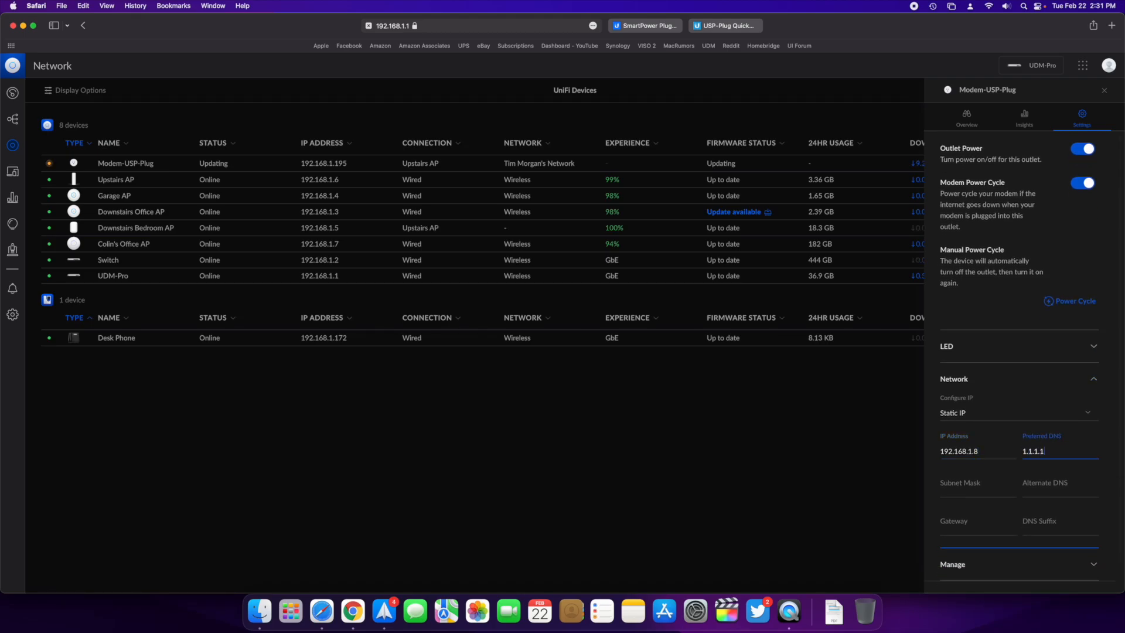
pyautogui.write('8.8.8.8')
pyautogui.click(977, 485)
pyautogui.write('255.255.255.0')
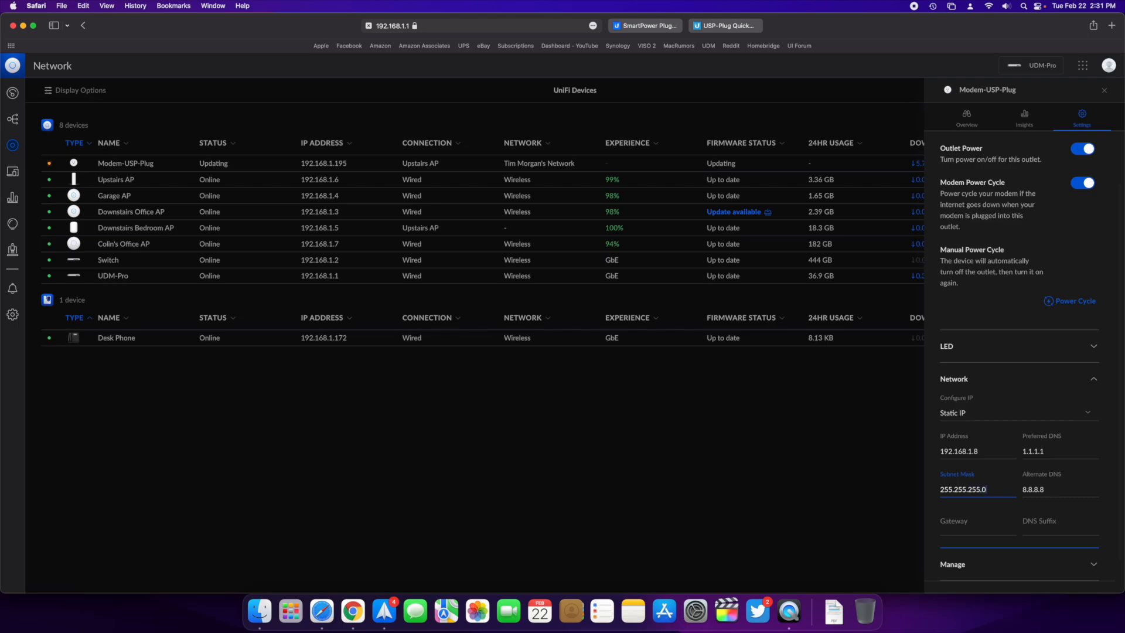
pyautogui.write('13')
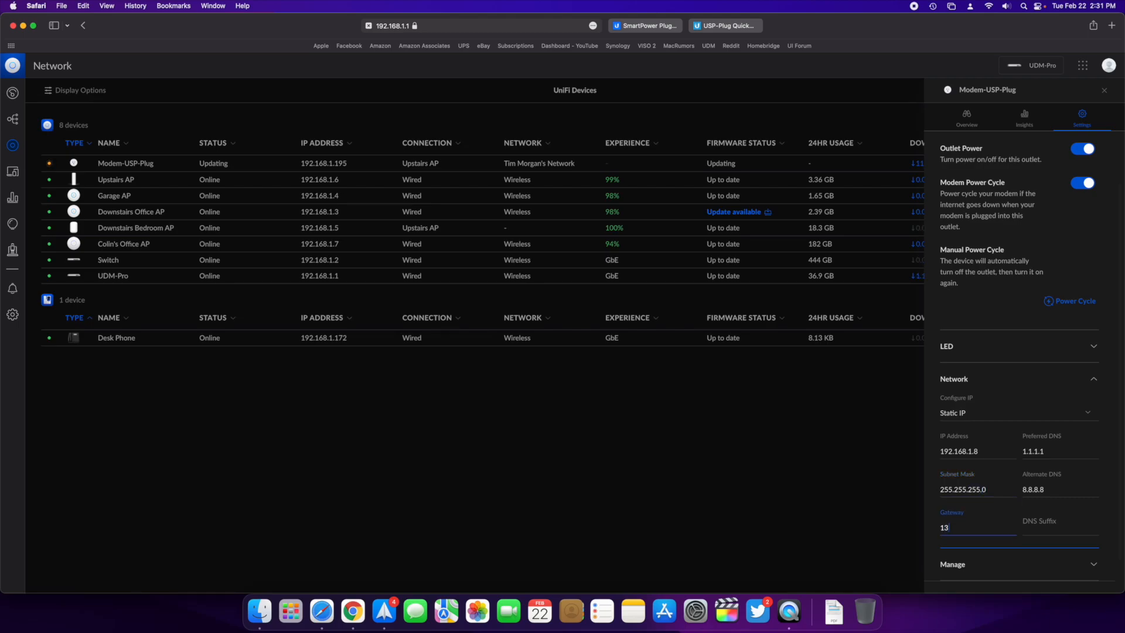
pyautogui.write('192.168.1.1')
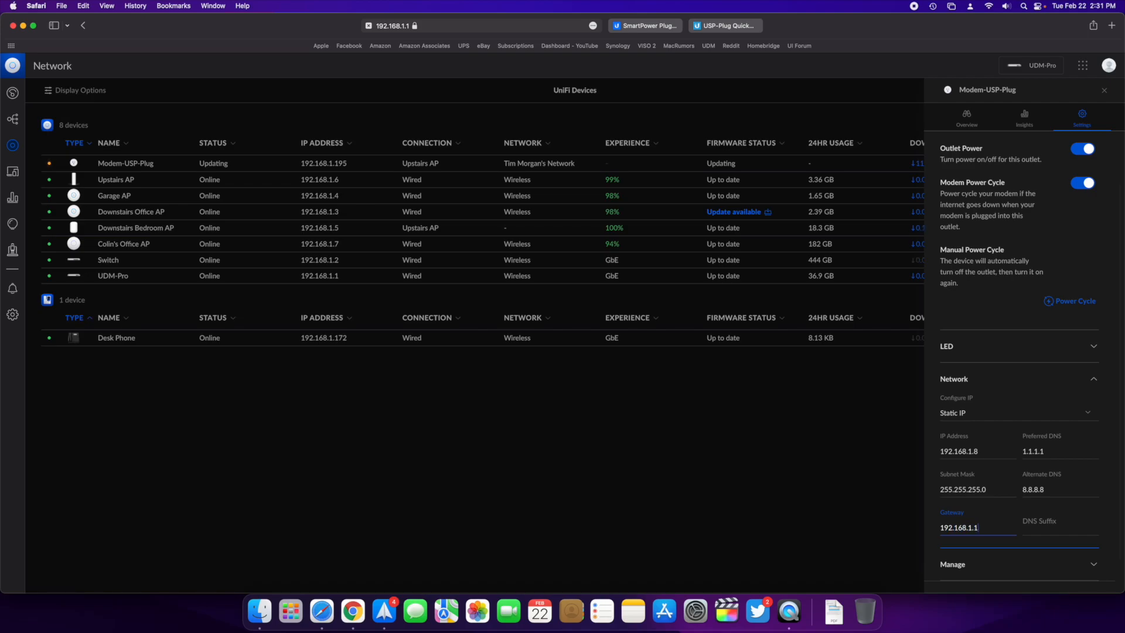
pyautogui.click(1038, 488)
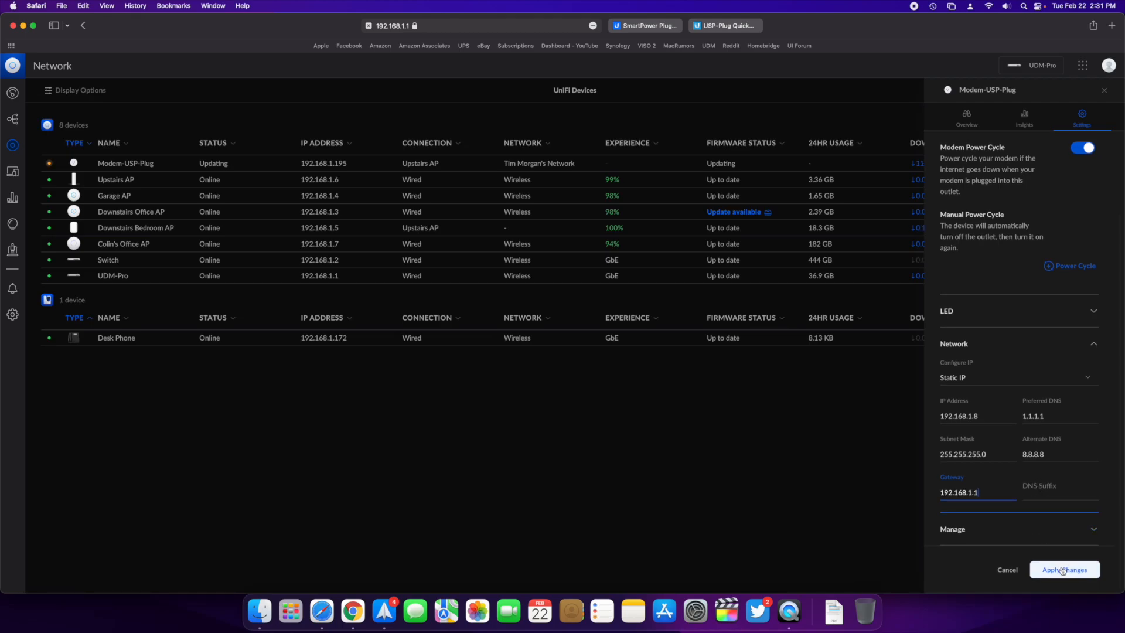
pyautogui.click(1064, 570)
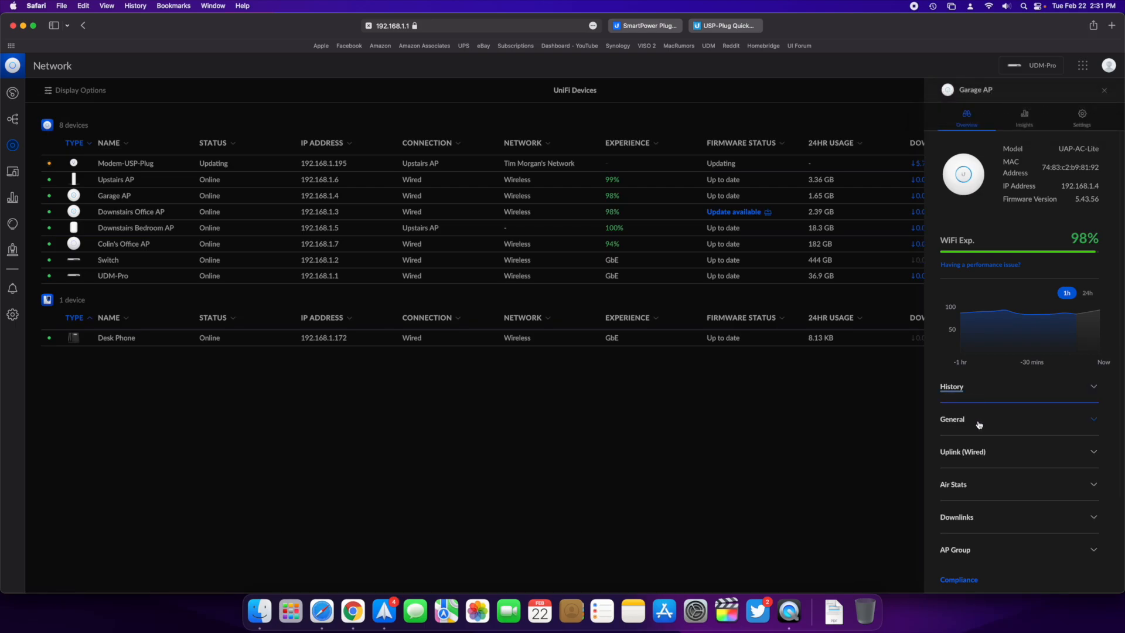
pyautogui.scroll(-3)
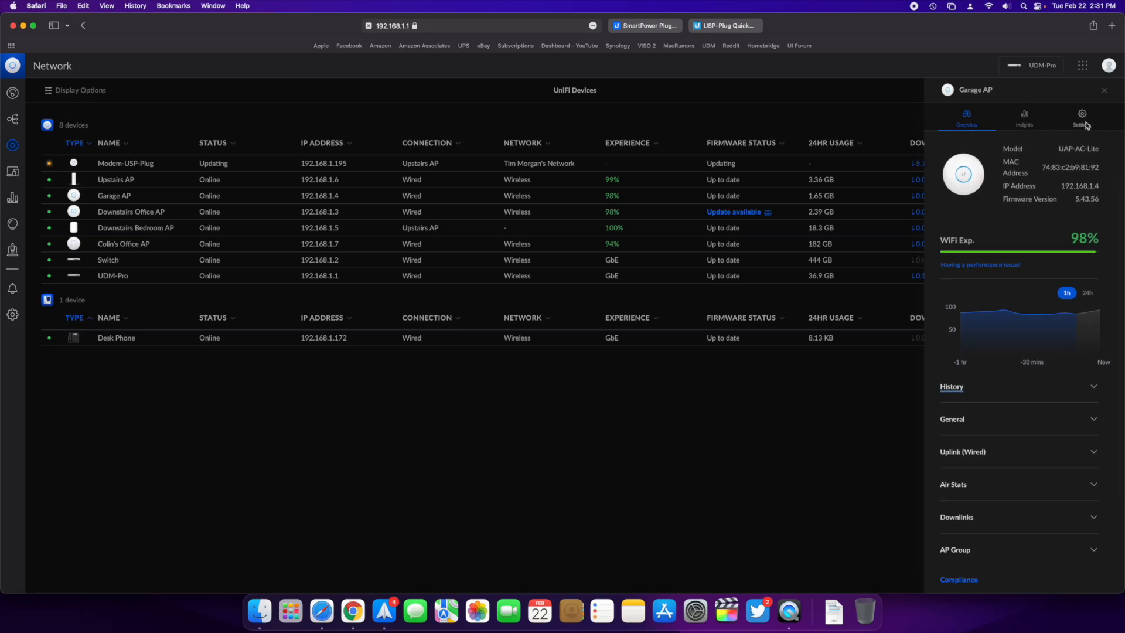
pyautogui.click(1082, 115)
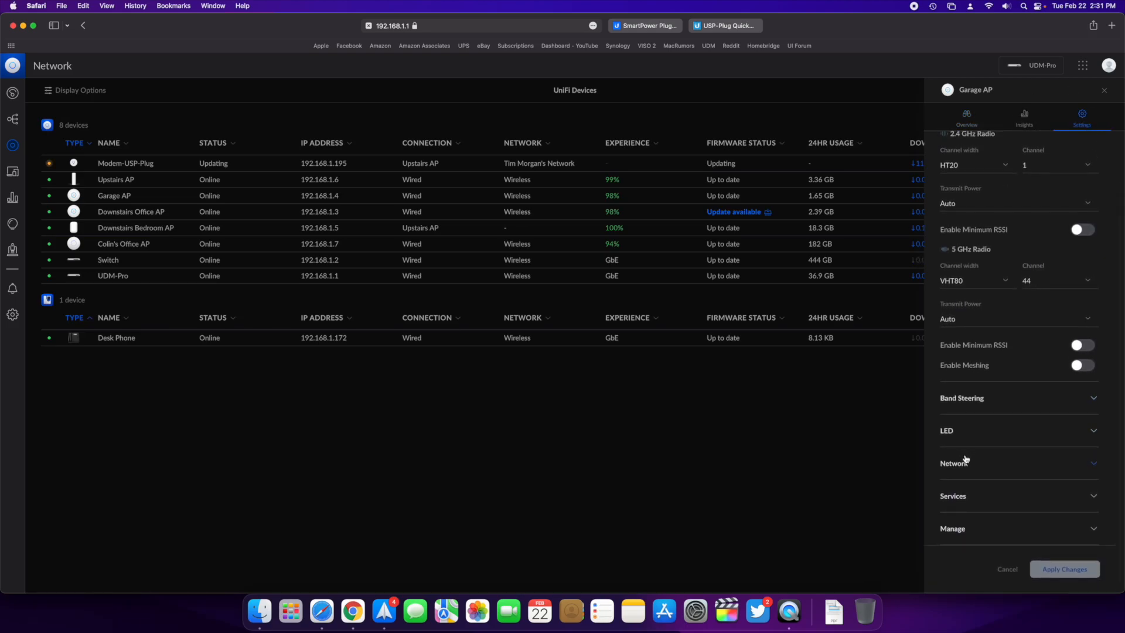
pyautogui.click(954, 463)
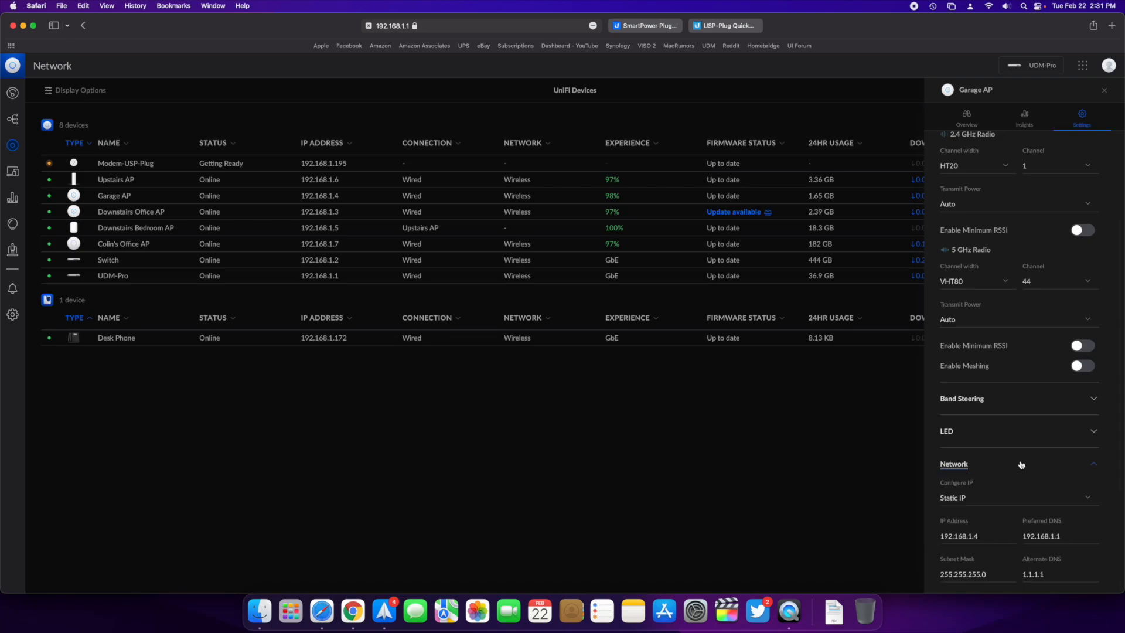
pyautogui.scroll(-3)
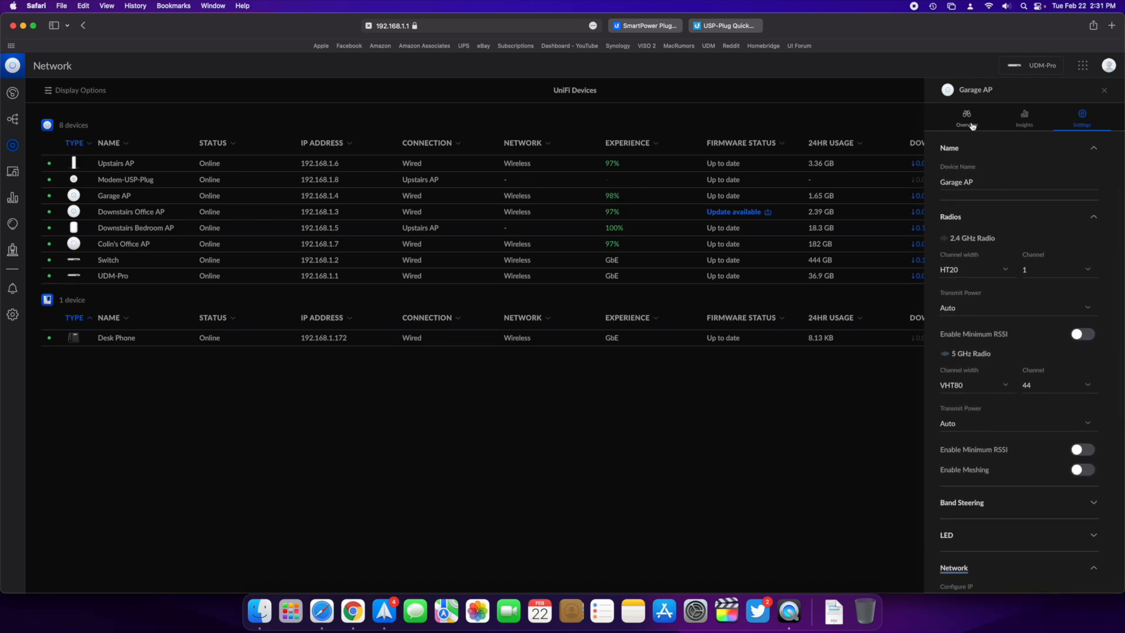
pyautogui.click(967, 116)
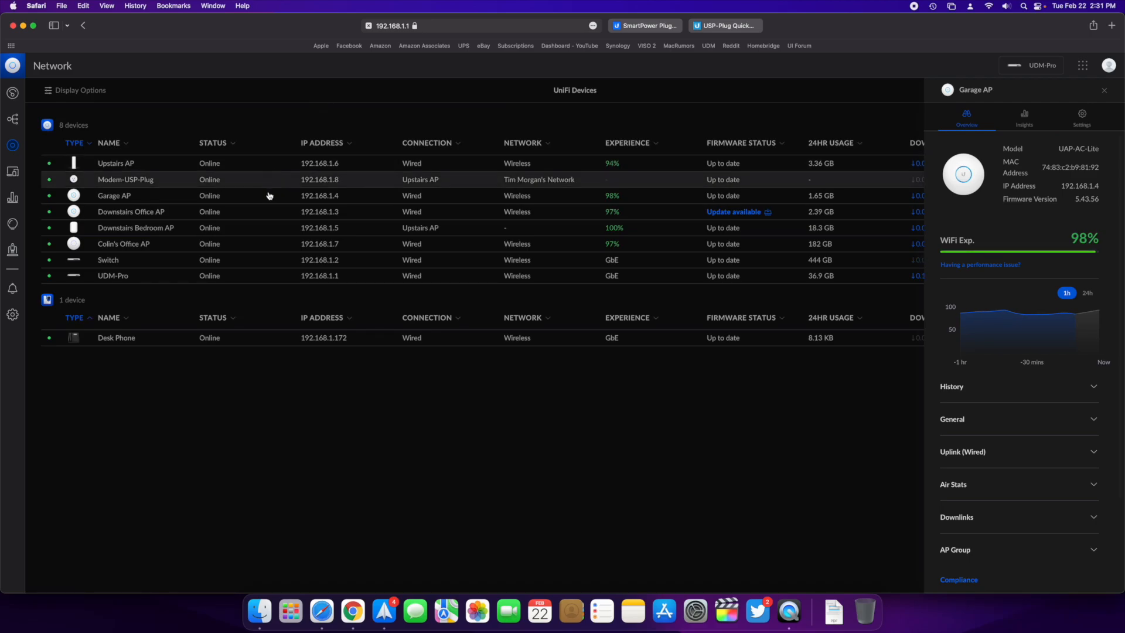
# Review Modem-USP-Plug's Overview, Insights and Settings tabs, then return to the device list
pyautogui.click(125, 179)
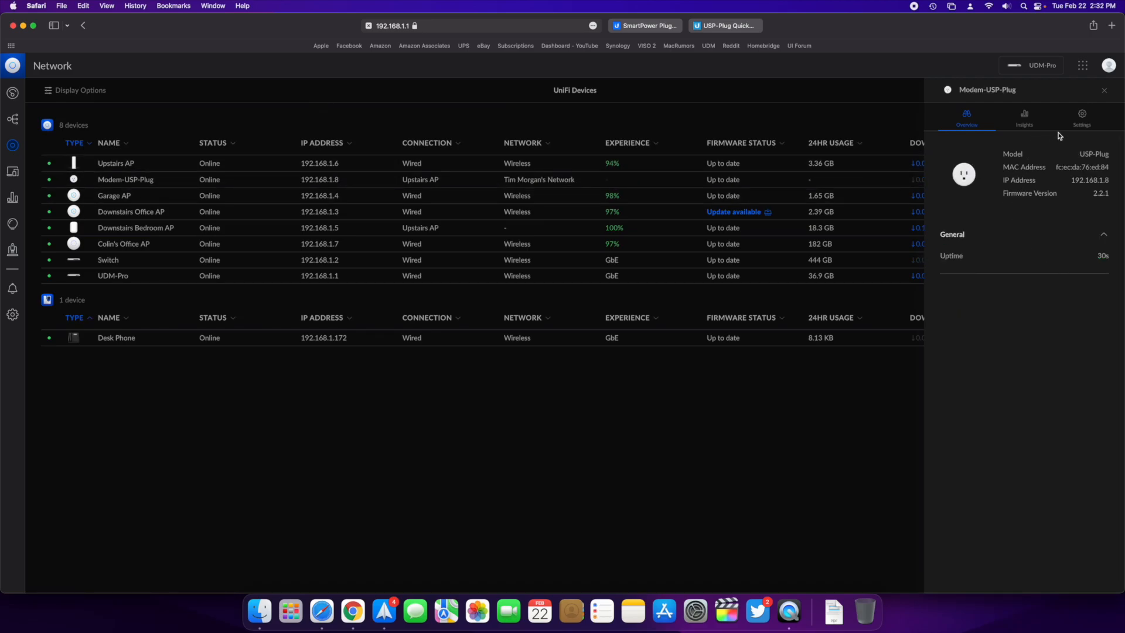
pyautogui.click(1024, 116)
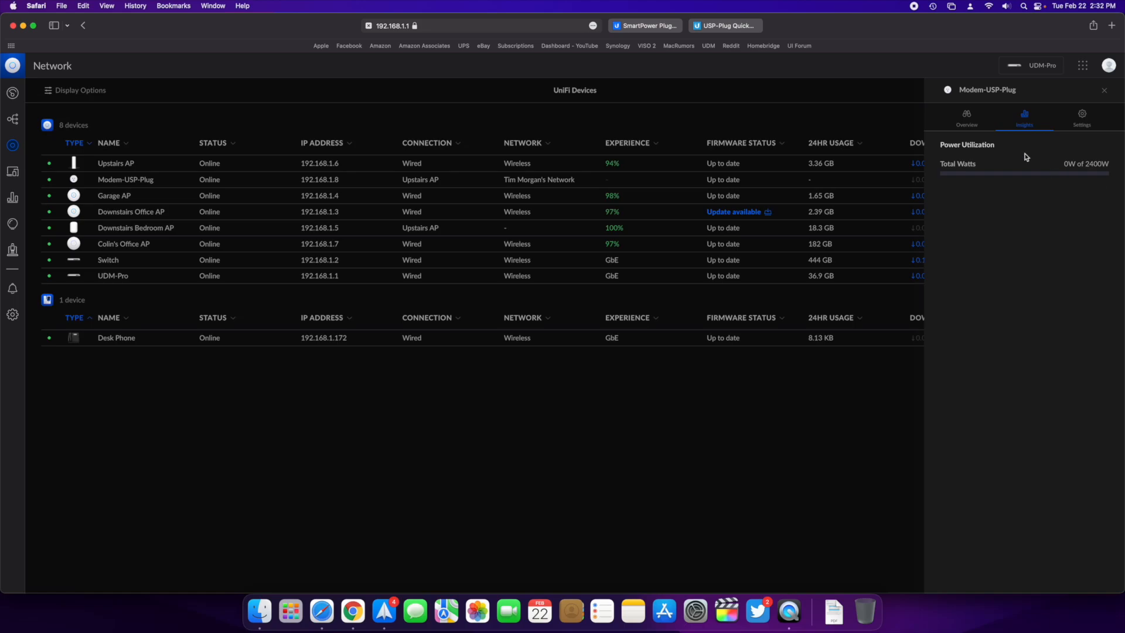
pyautogui.click(1082, 116)
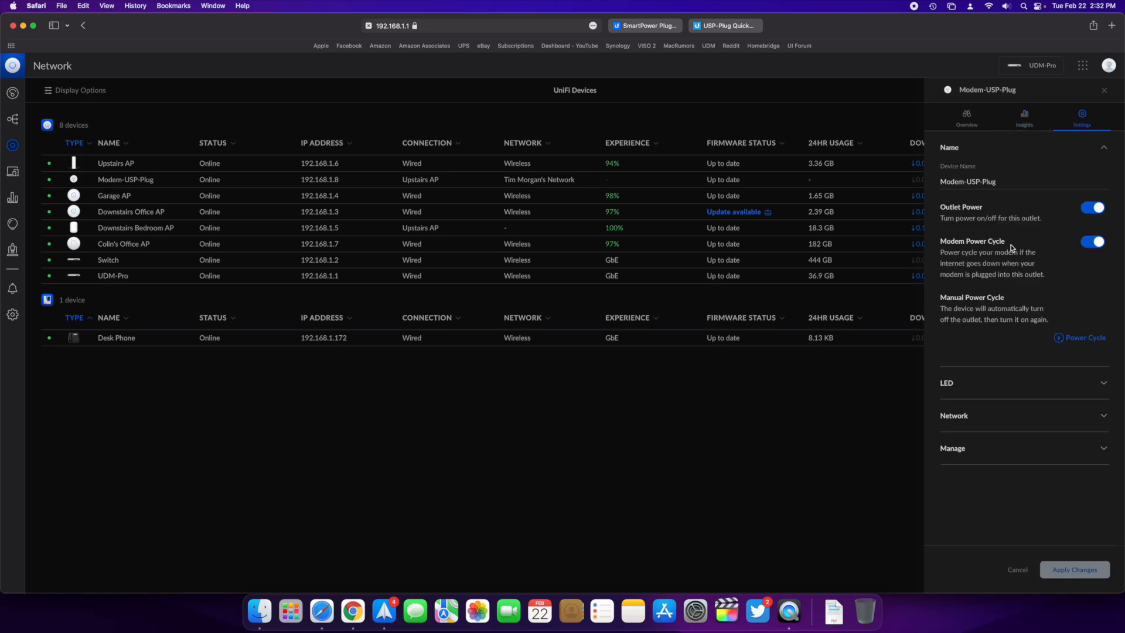
pyautogui.moveTo(985, 197)
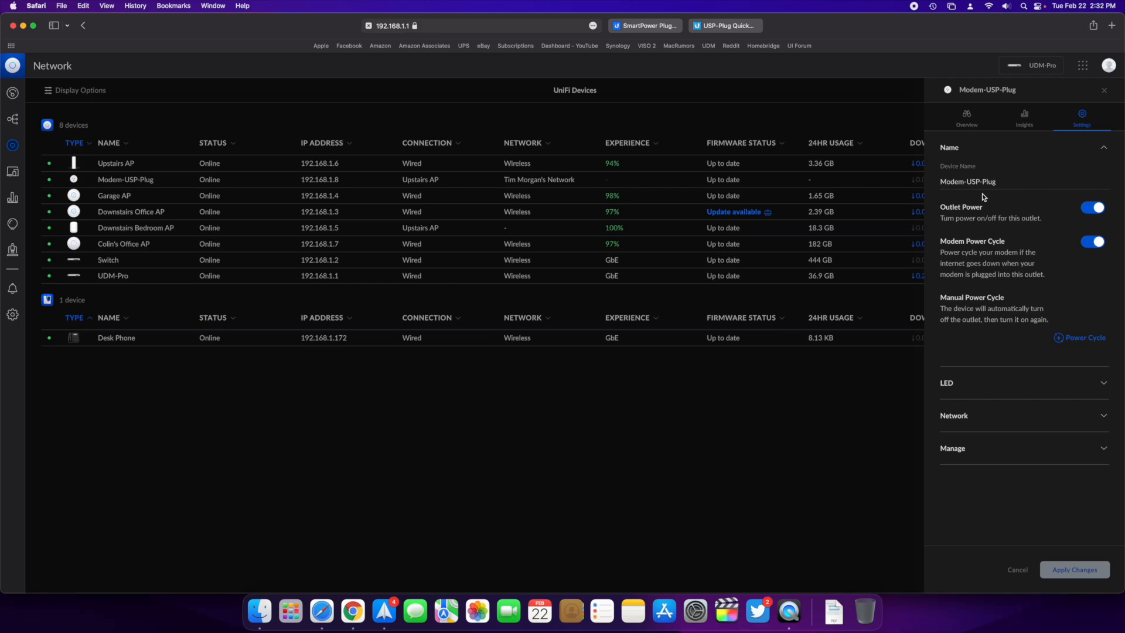
pyautogui.moveTo(1117, 111)
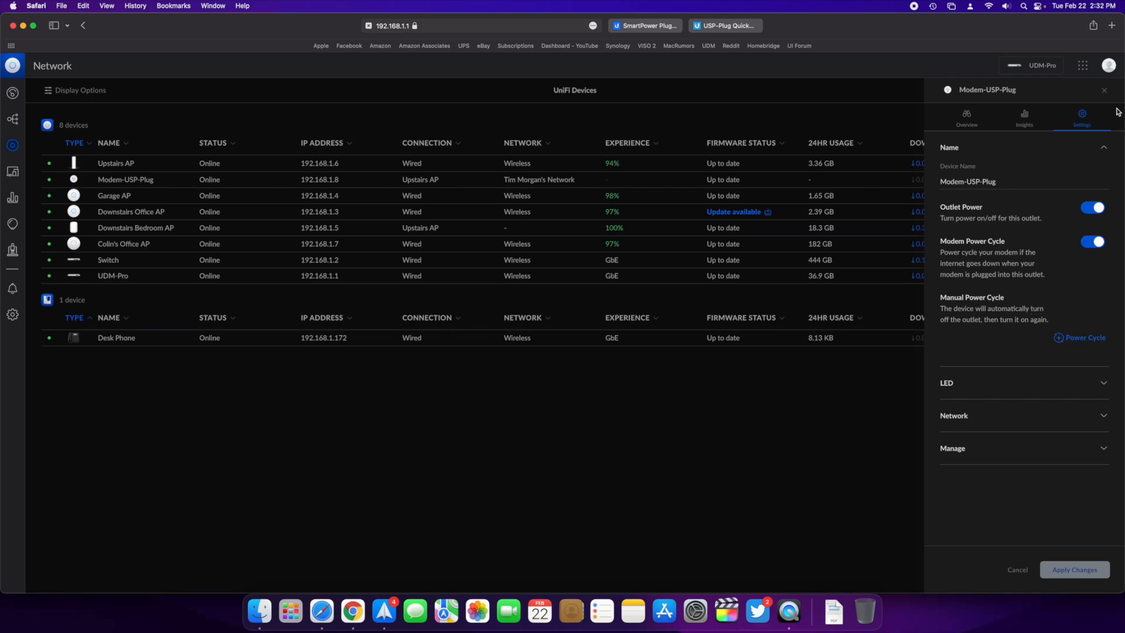
pyautogui.click(1104, 91)
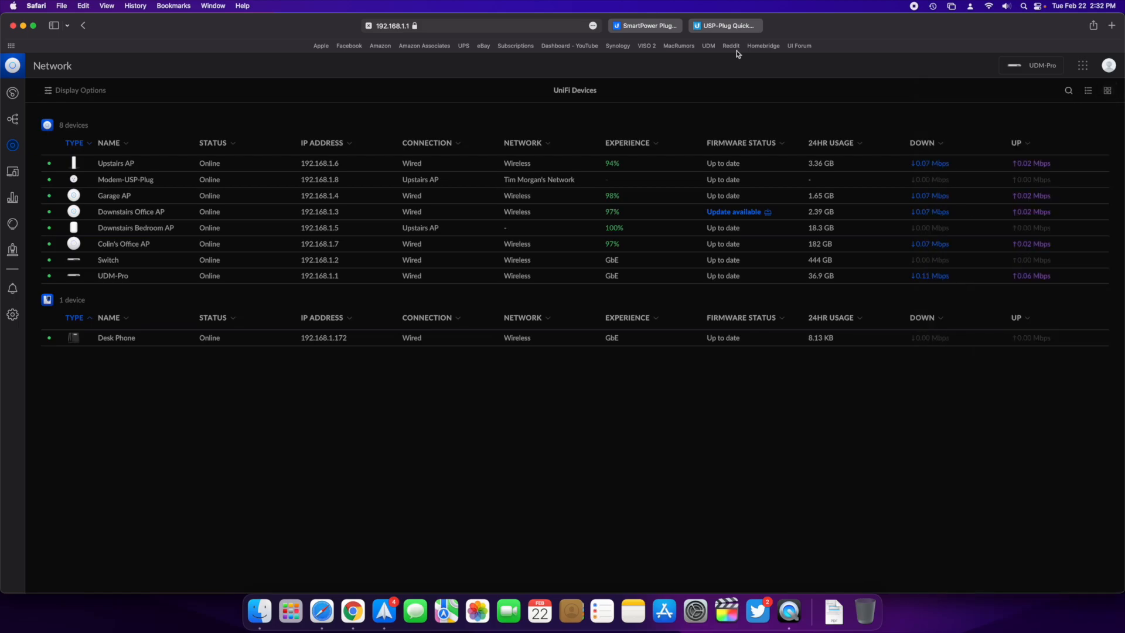